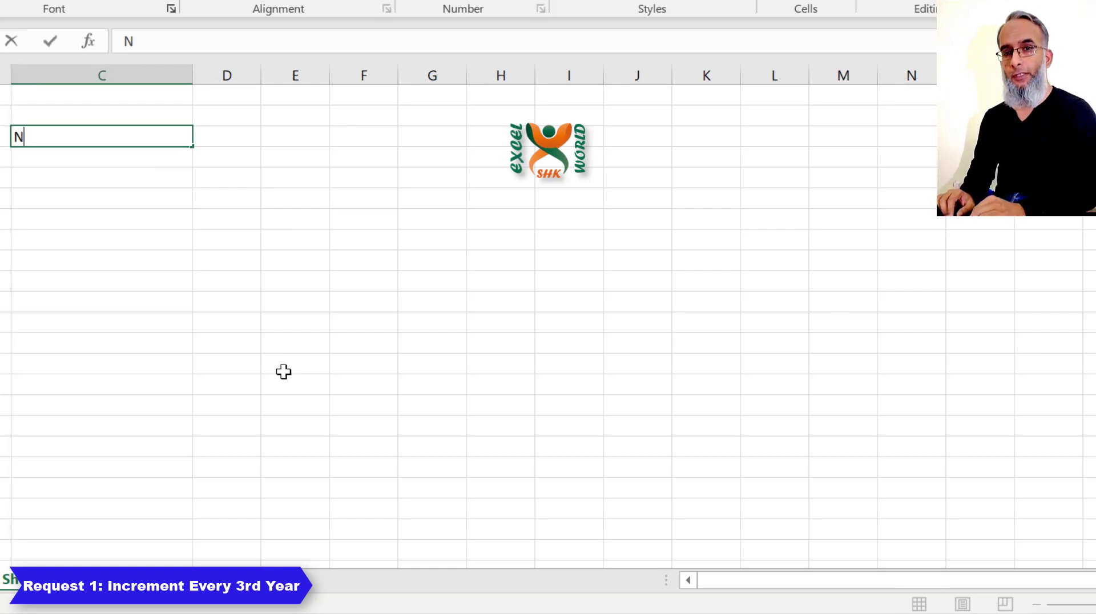
- Enter the No of years input as 12 and the Price of product input as 150
type("o")
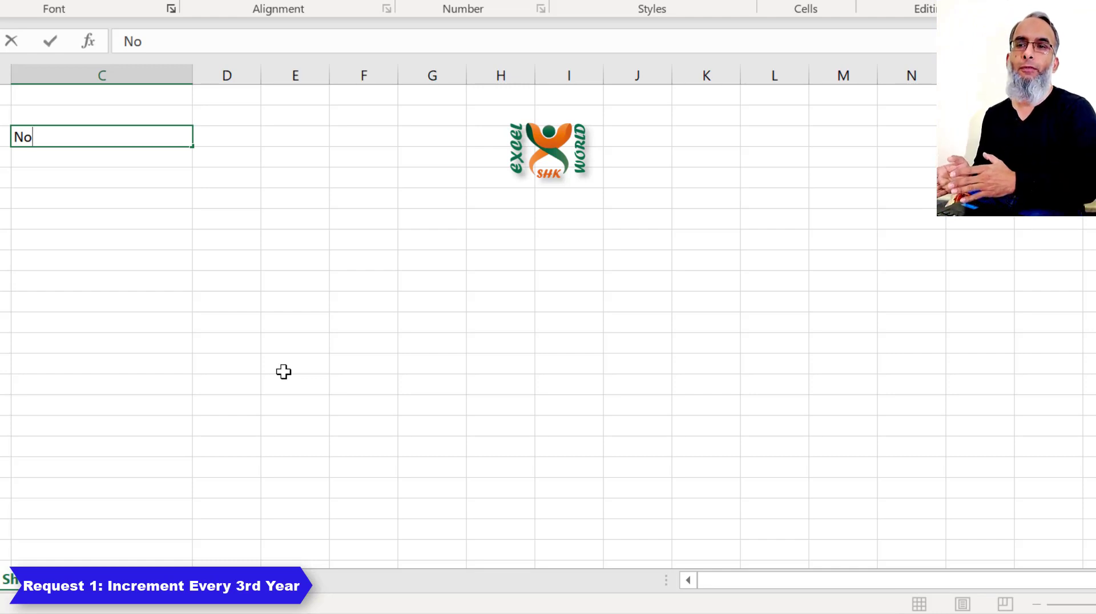
type("o")
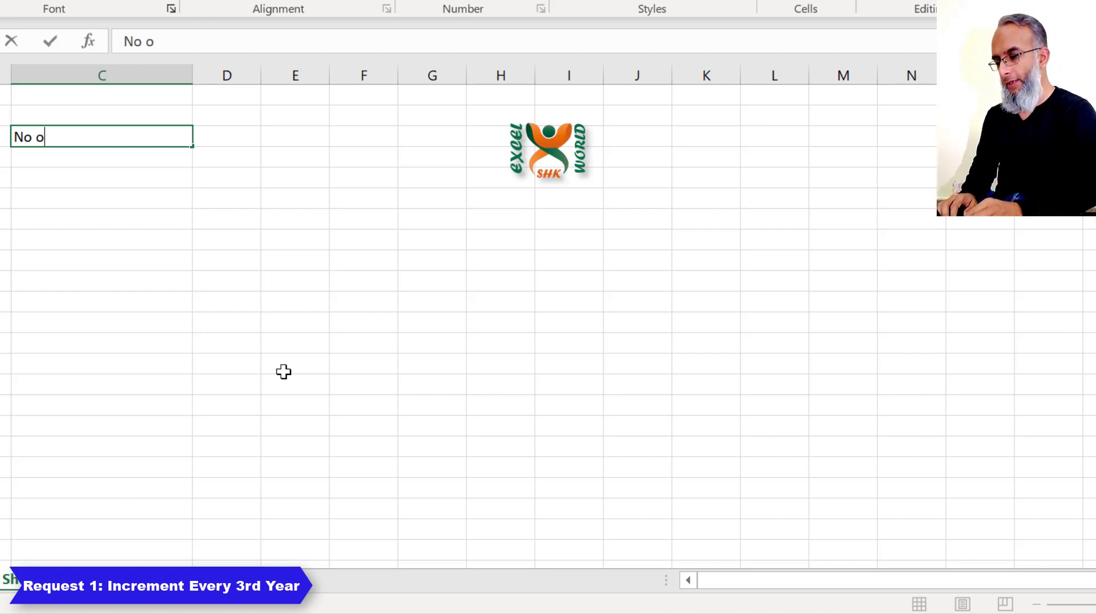
type("f years")
left_click(227, 137)
type("12")
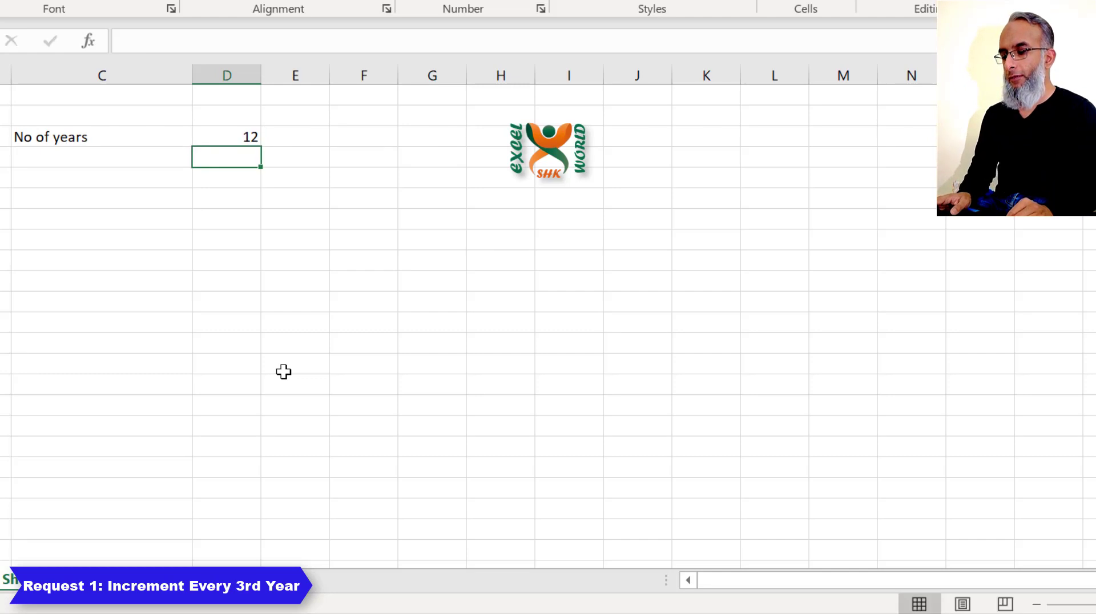
left_click(101, 157)
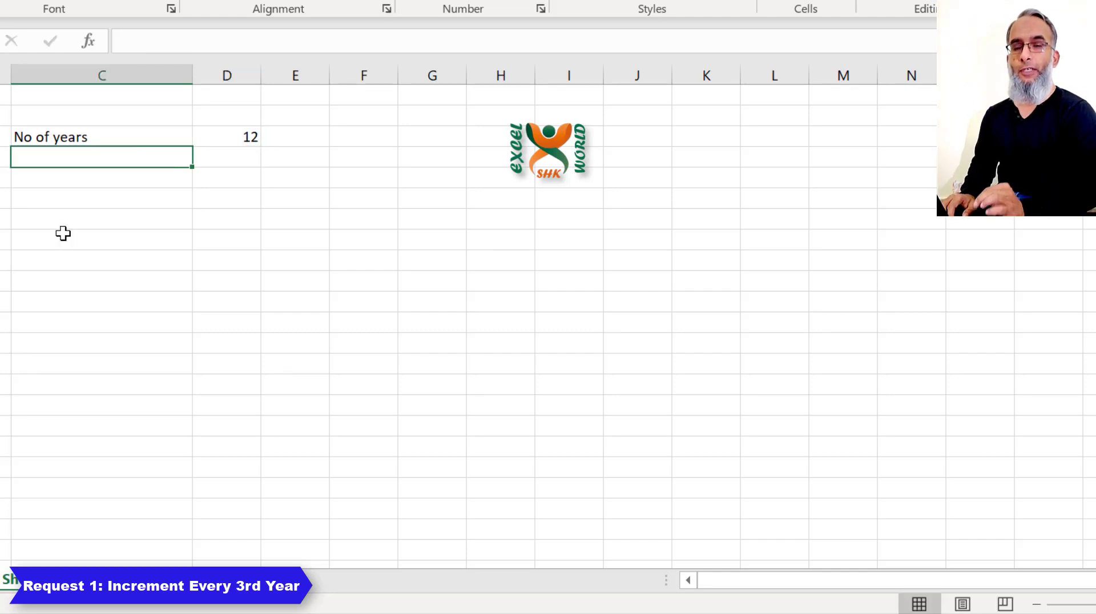
type("Pri")
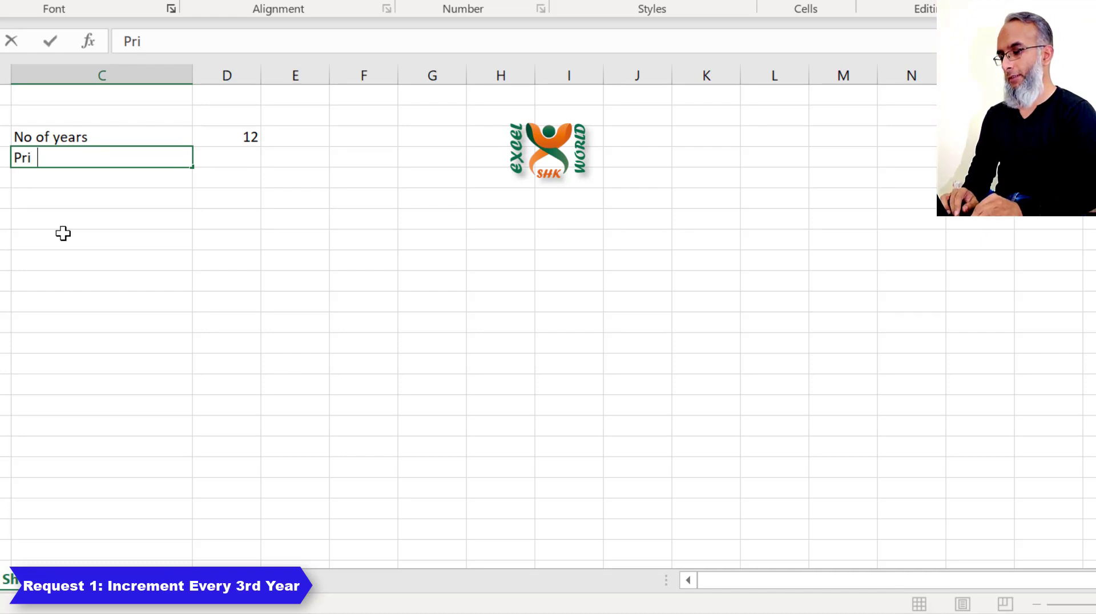
type("ce of product")
left_click(227, 158)
type("150")
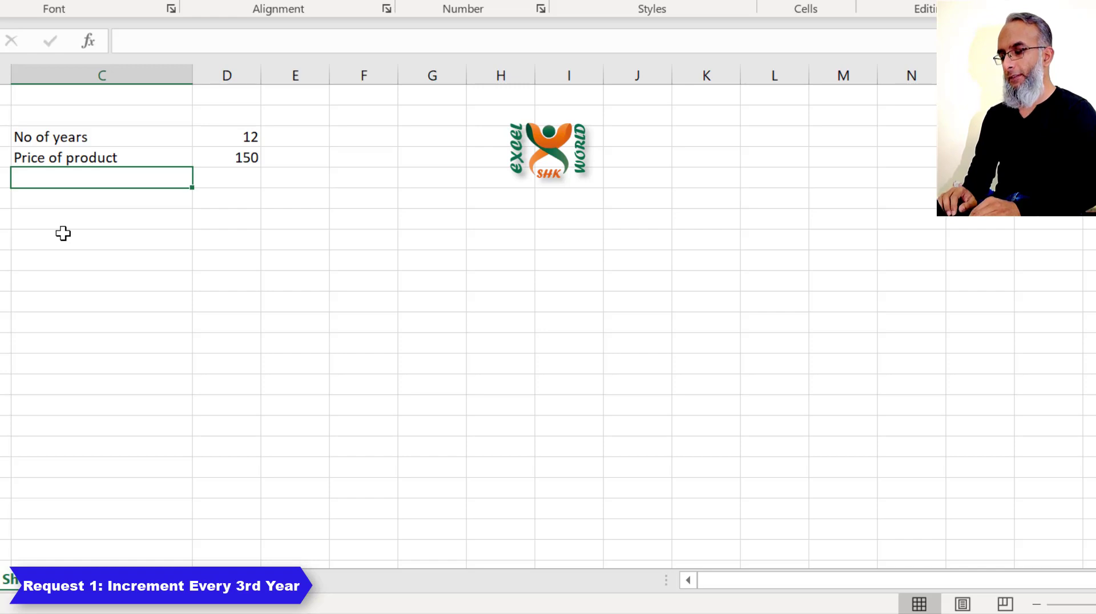
- Enter the Increment %age input as 10% and the Frequency (years) input as 3
type("Increment %age")
left_click(227, 178)
type("10")
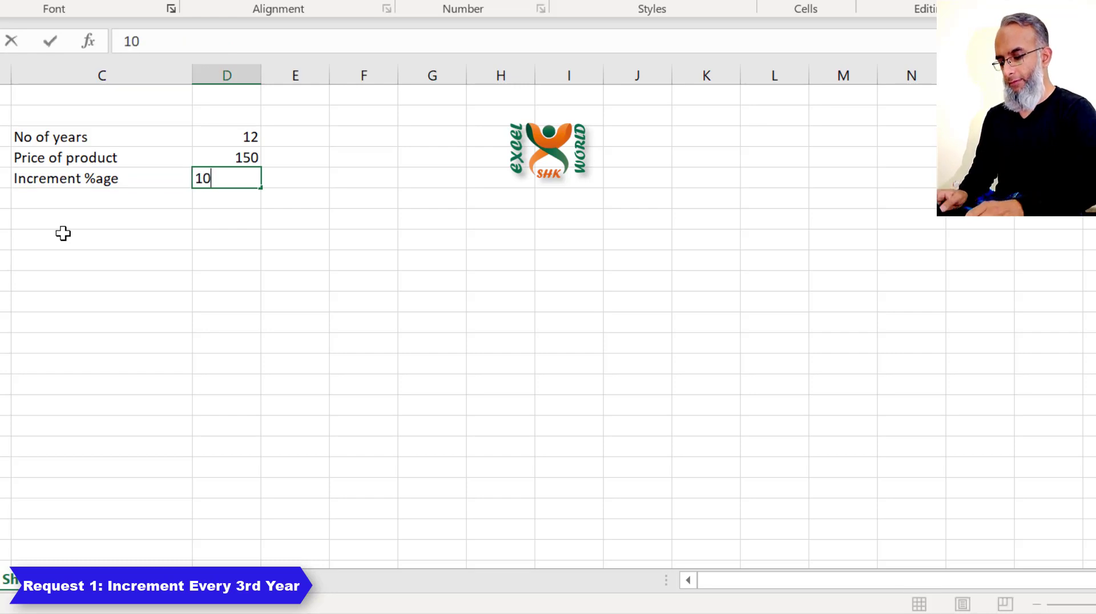
key("Return")
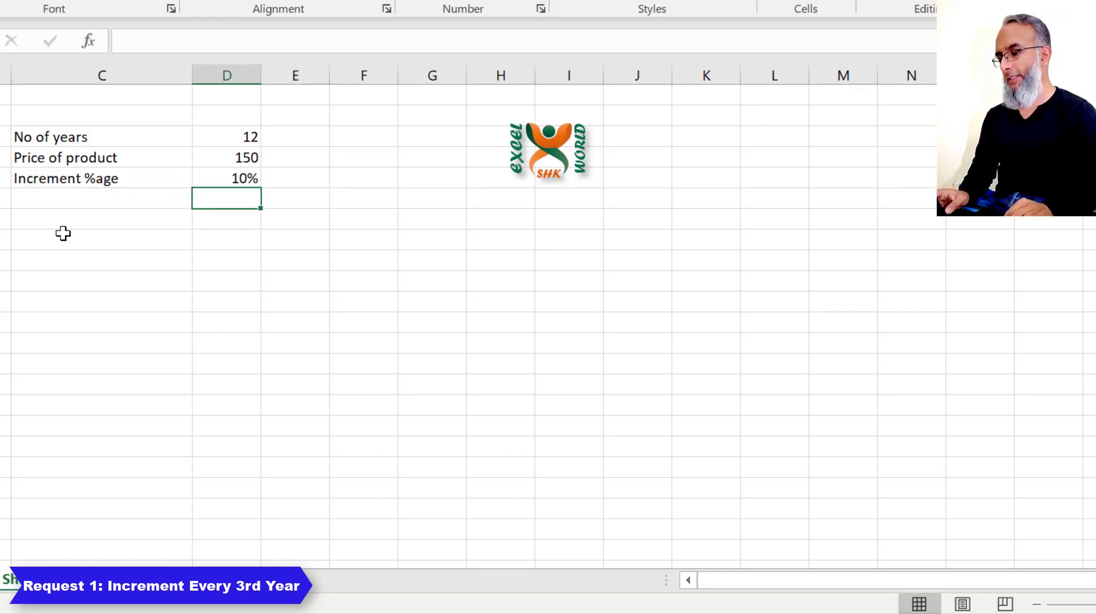
type("Fre")
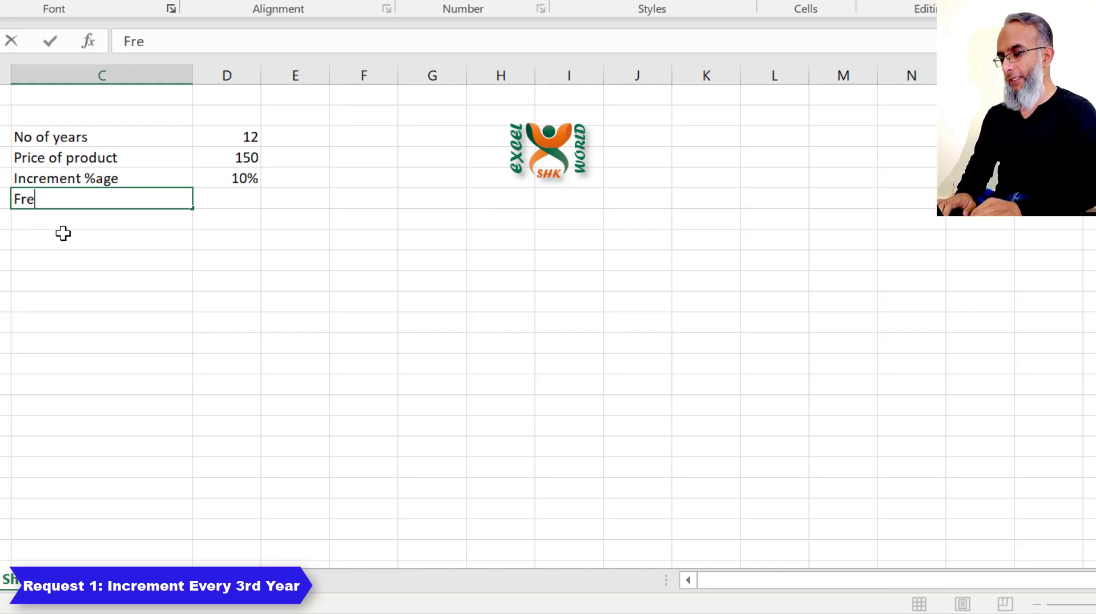
type("quency (")
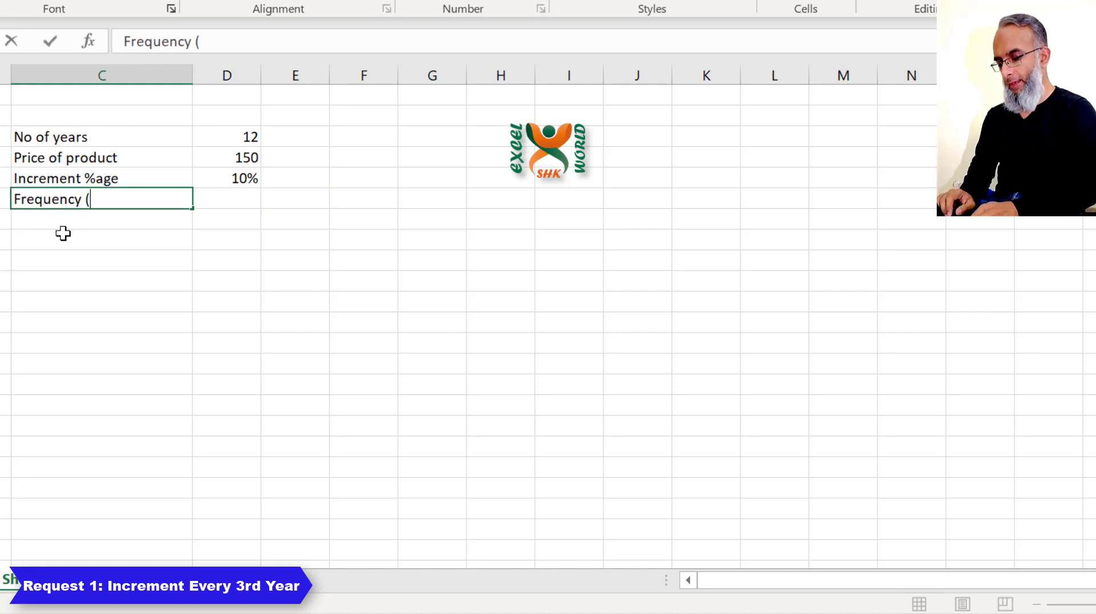
type("years)")
left_click(227, 199)
type("3")
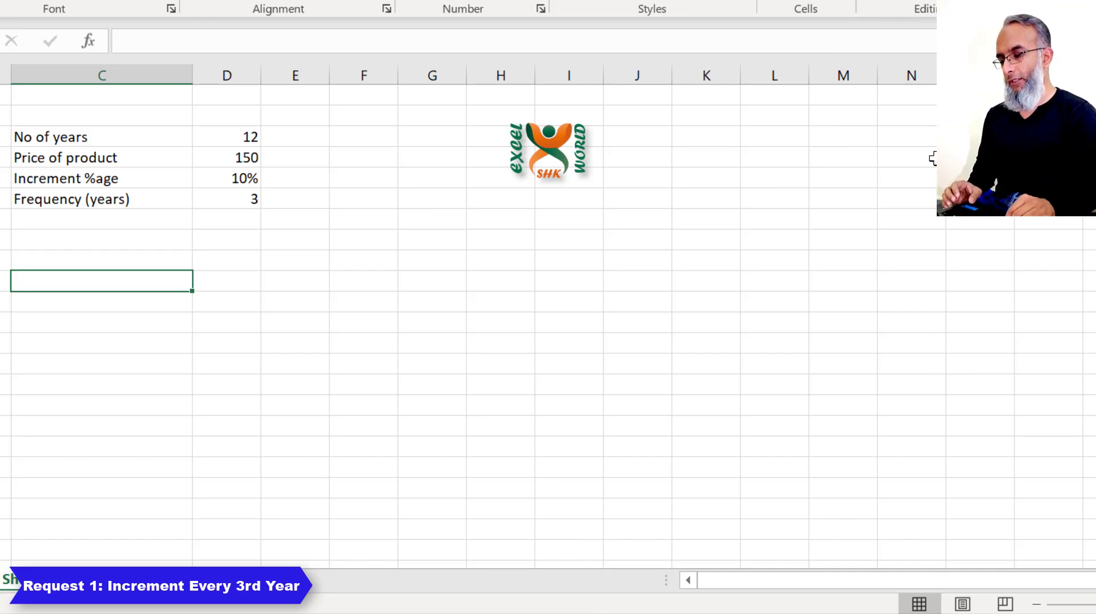
- Add a 'No of year' row using =SEQUENCE(1,D3) to number the years 1 through 12
type("No of year")
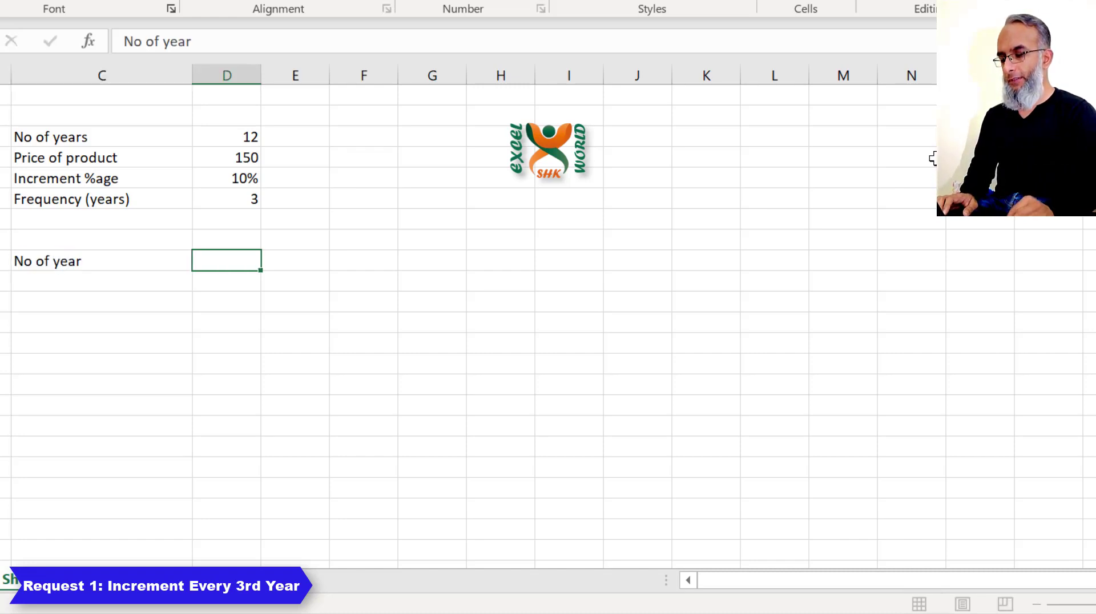
type("=")
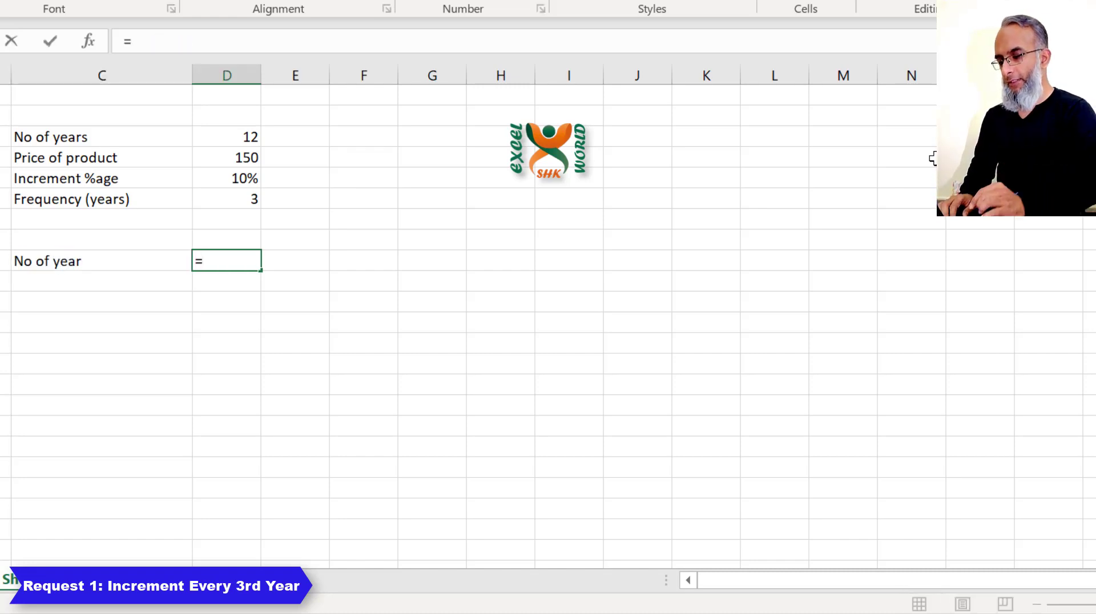
type("seque")
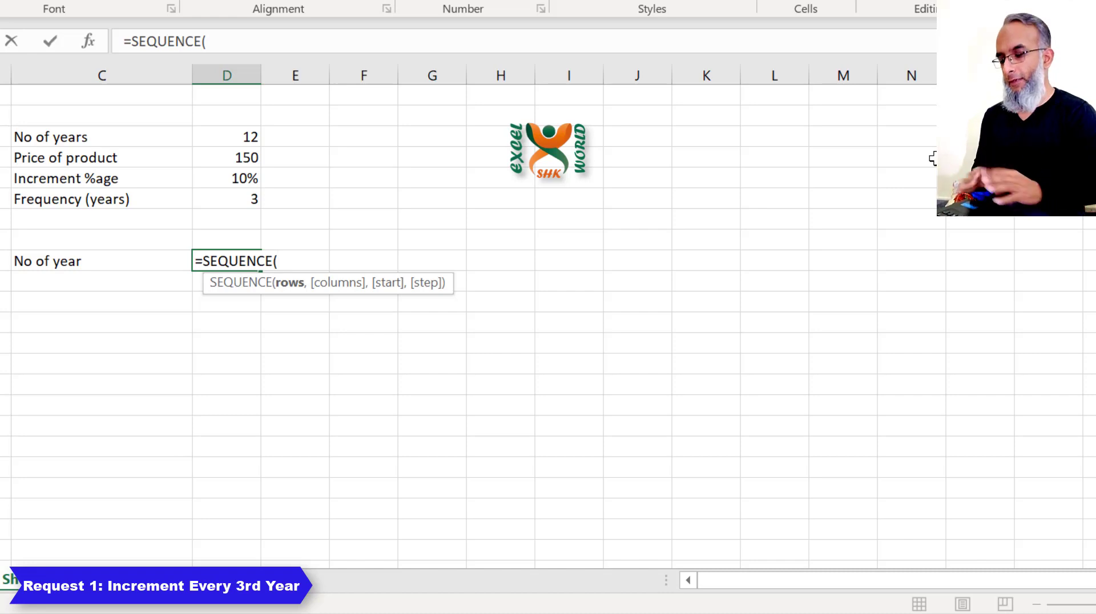
type("1")
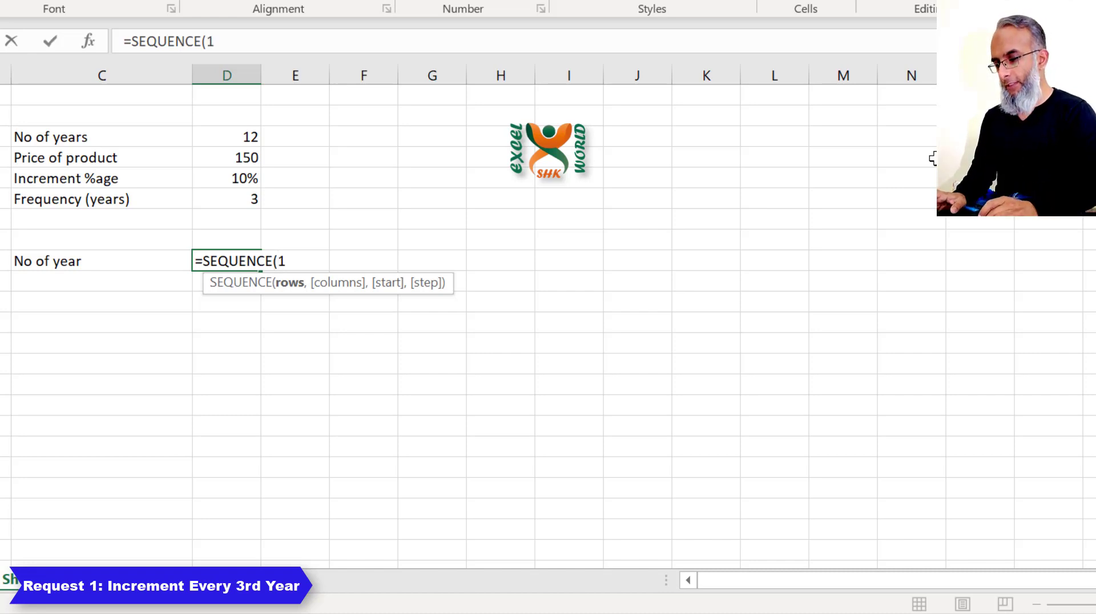
type(",")
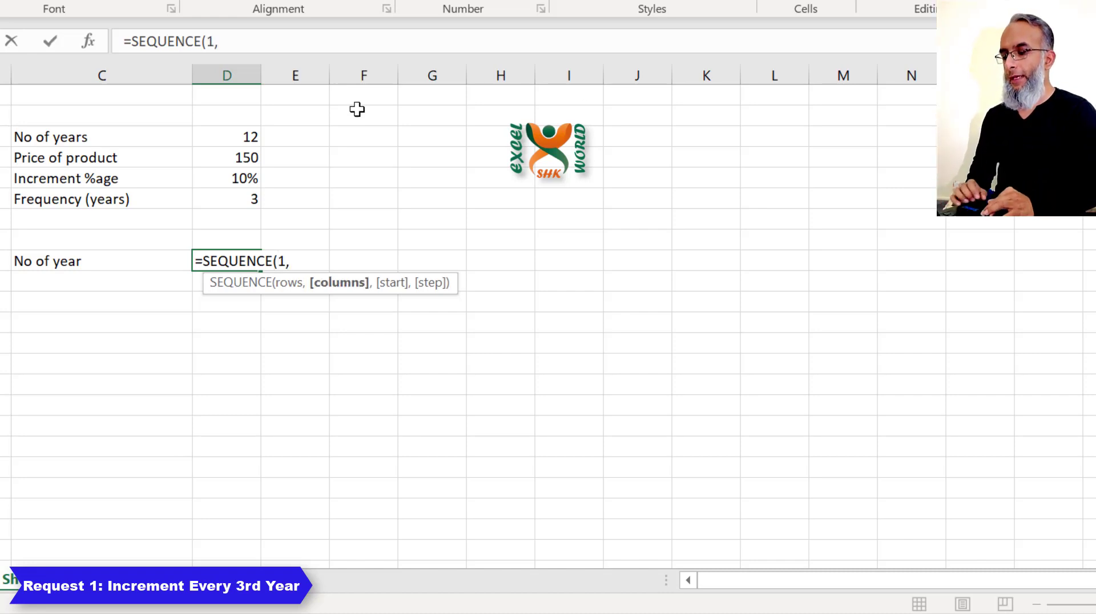
left_click(226, 137)
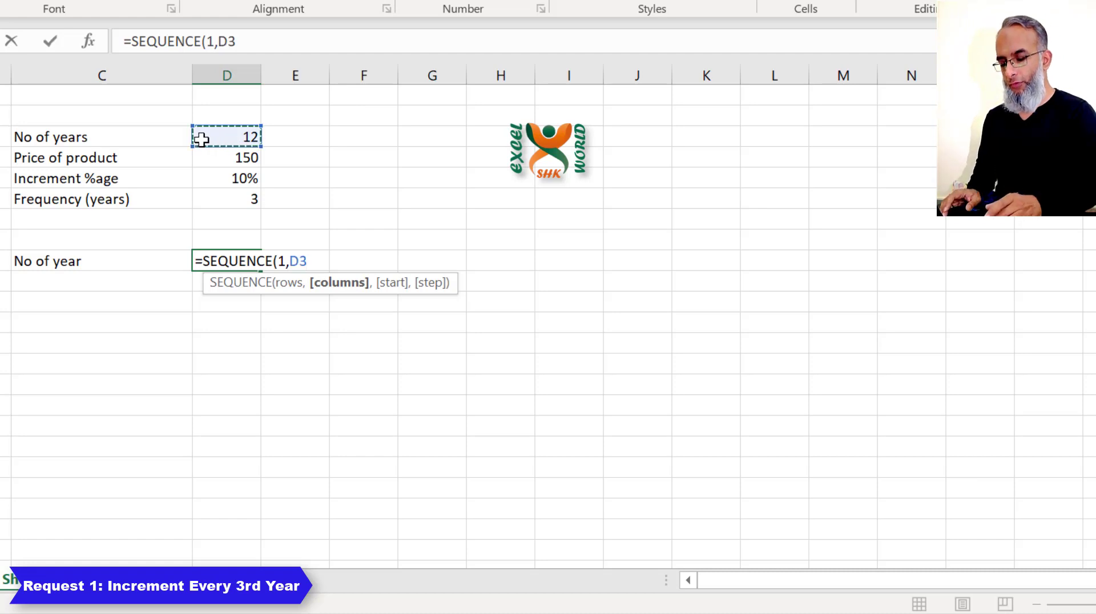
type(")")
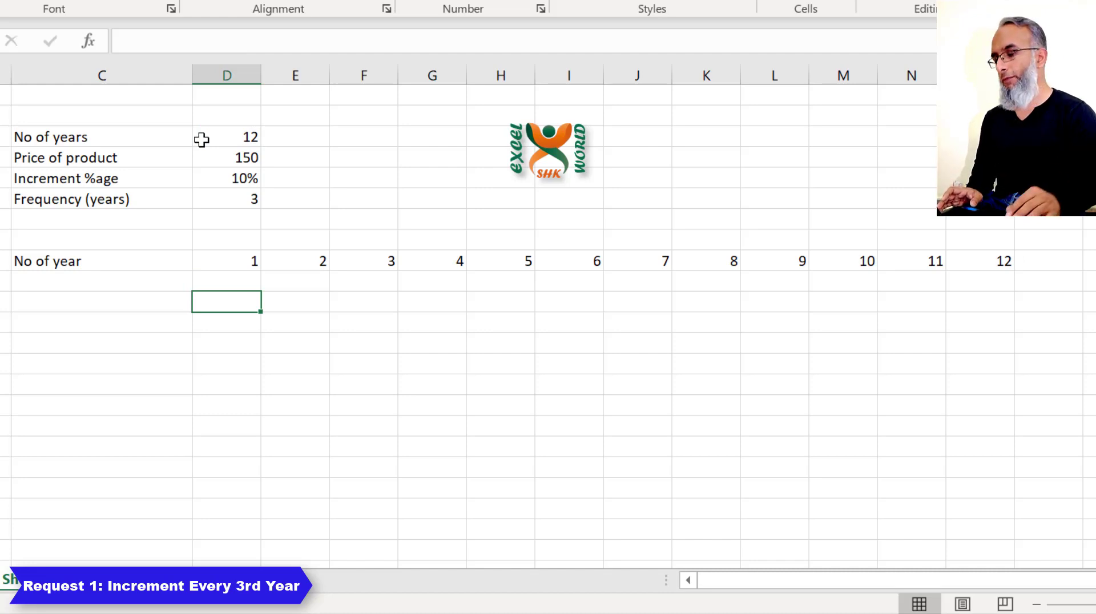
left_click(102, 281)
type("%age")
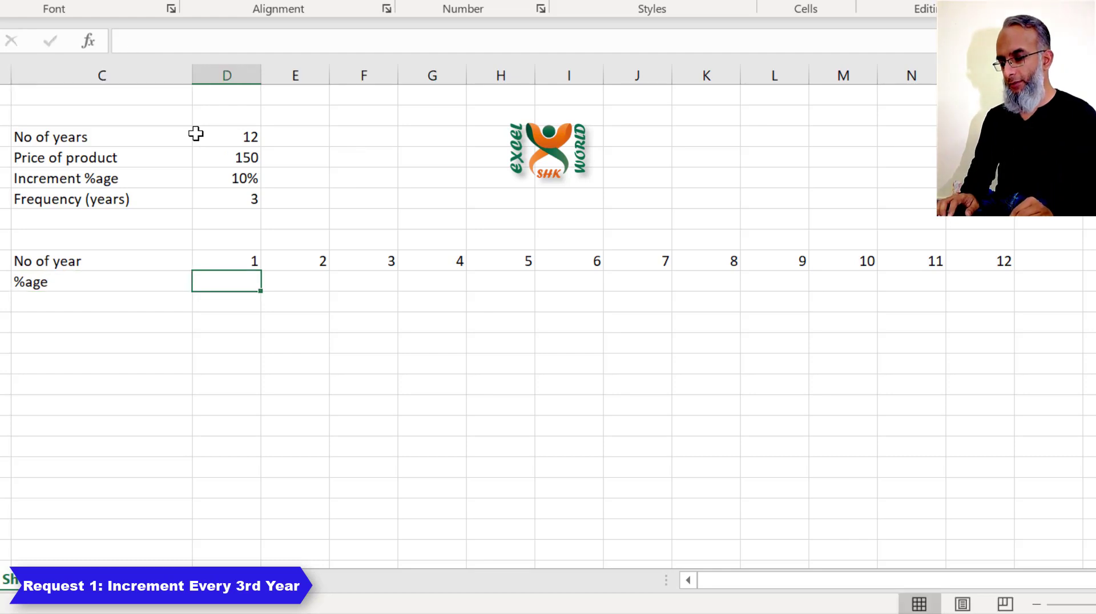
- Enter =MOD(D9,$D$6) in D10 and fill it across, giving remainders 1, 2, 0
type("=")
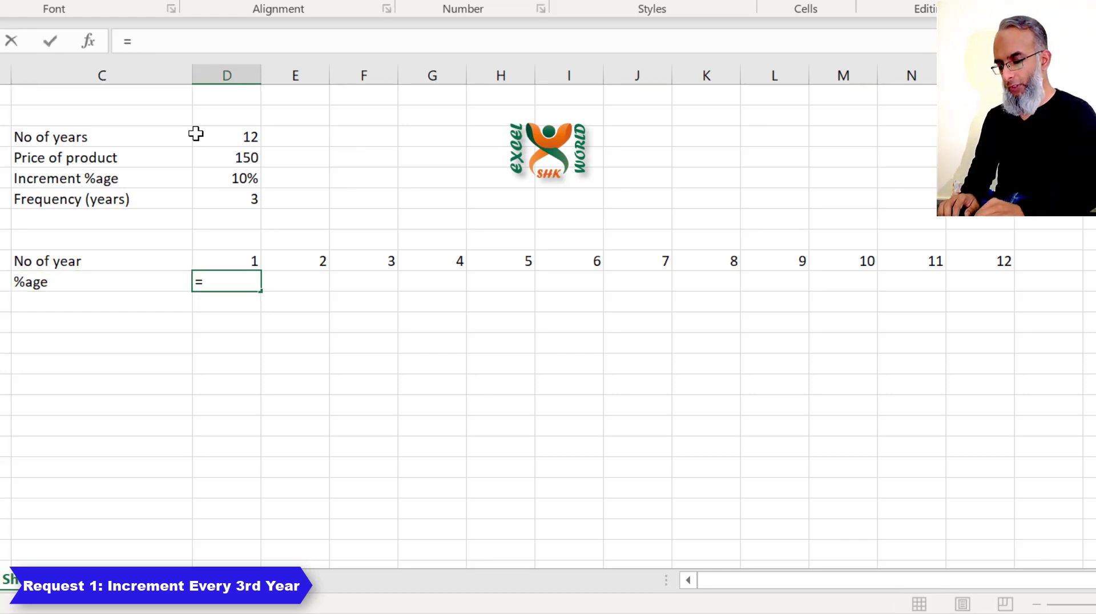
type("mod")
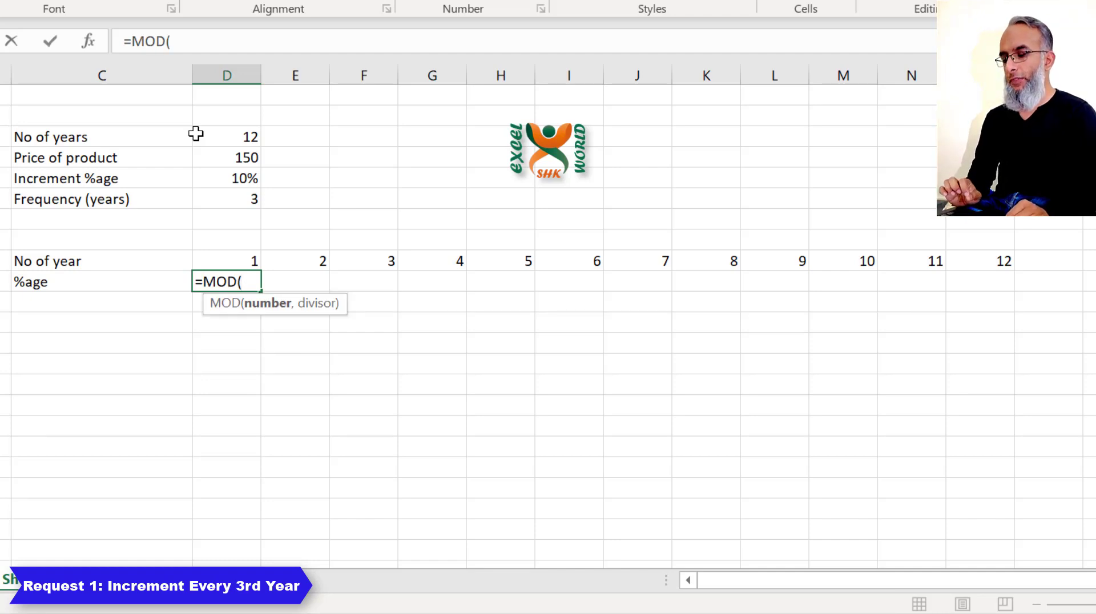
left_click(226, 261)
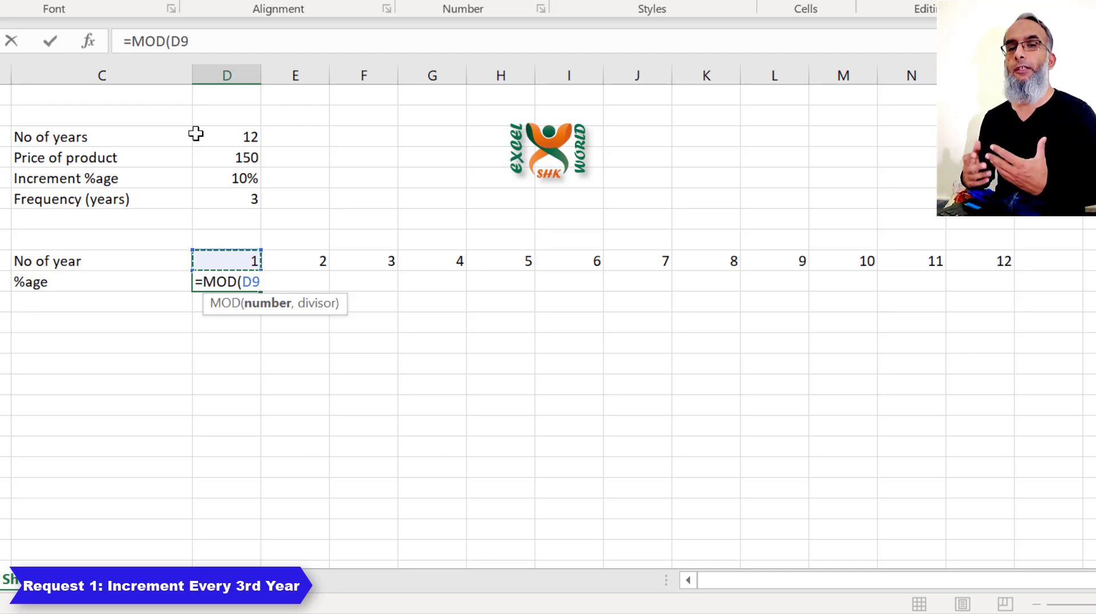
type(",")
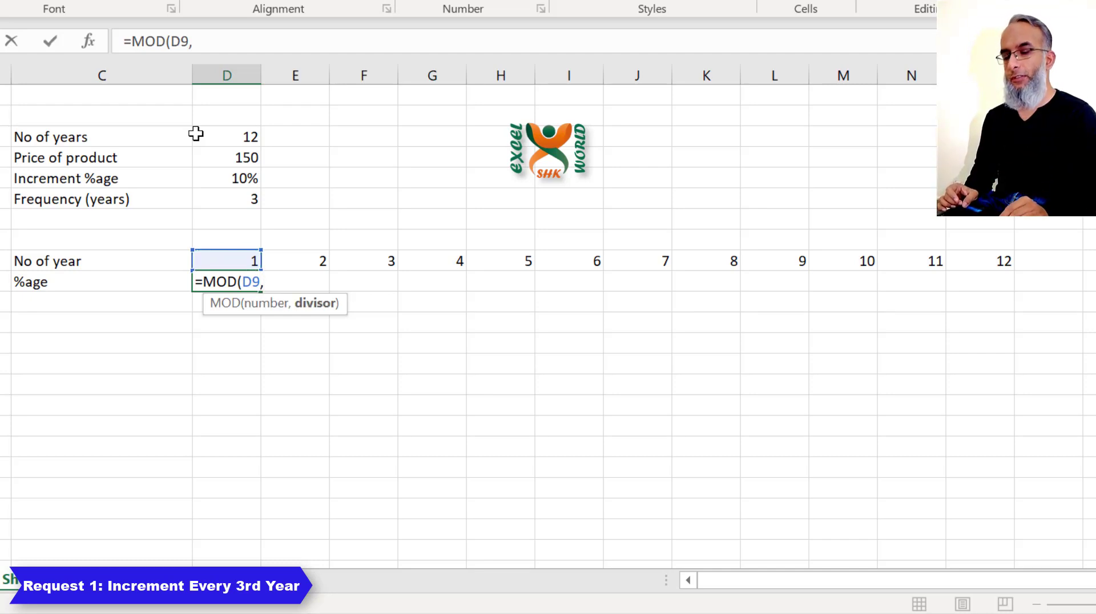
left_click(226, 200)
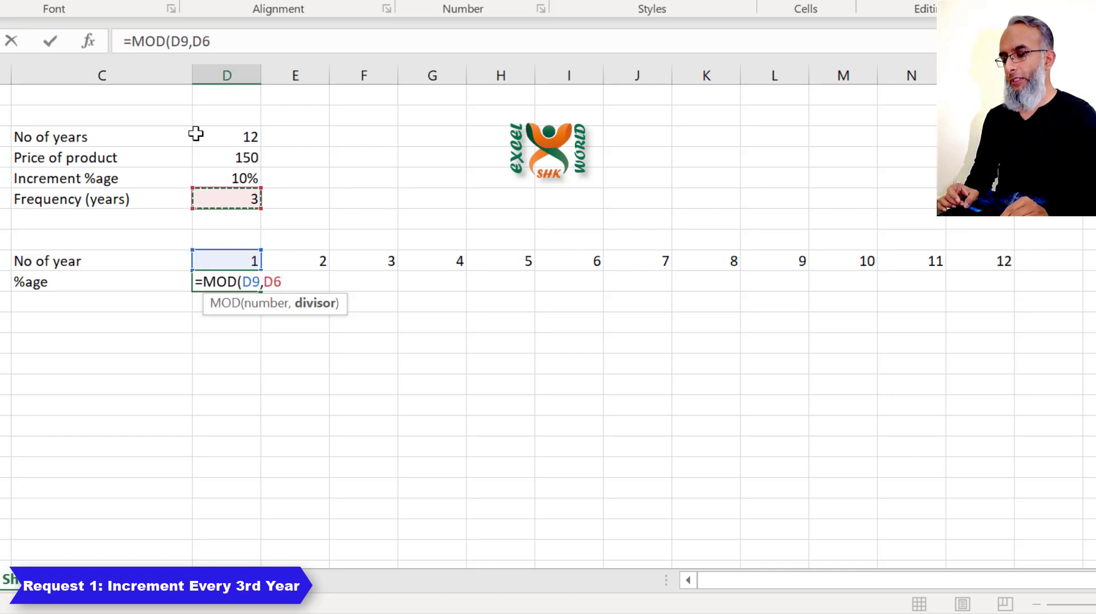
key("f4")
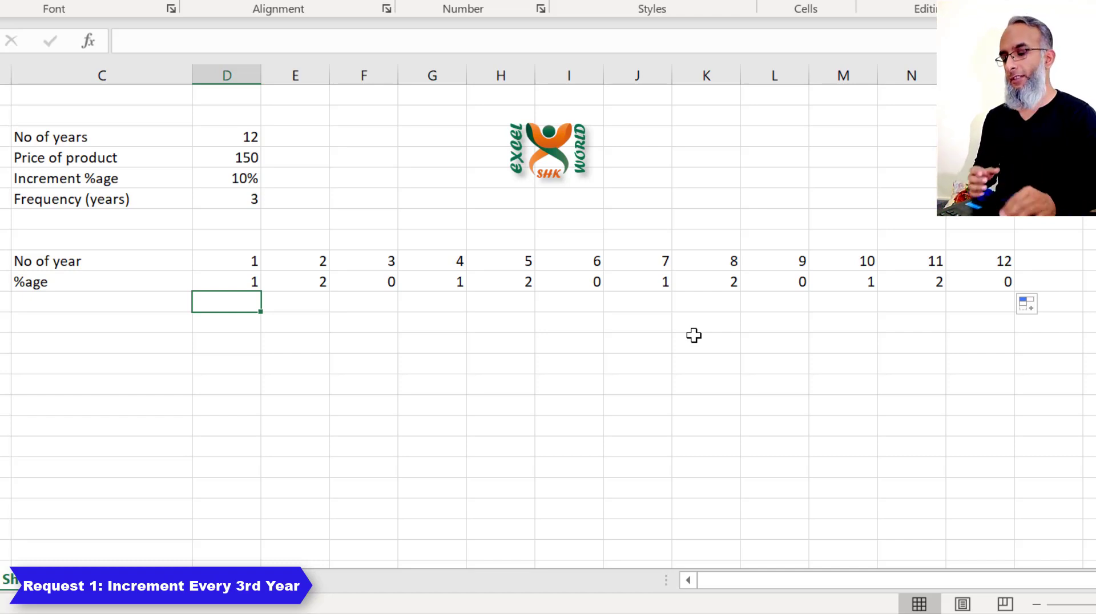
left_click(363, 281)
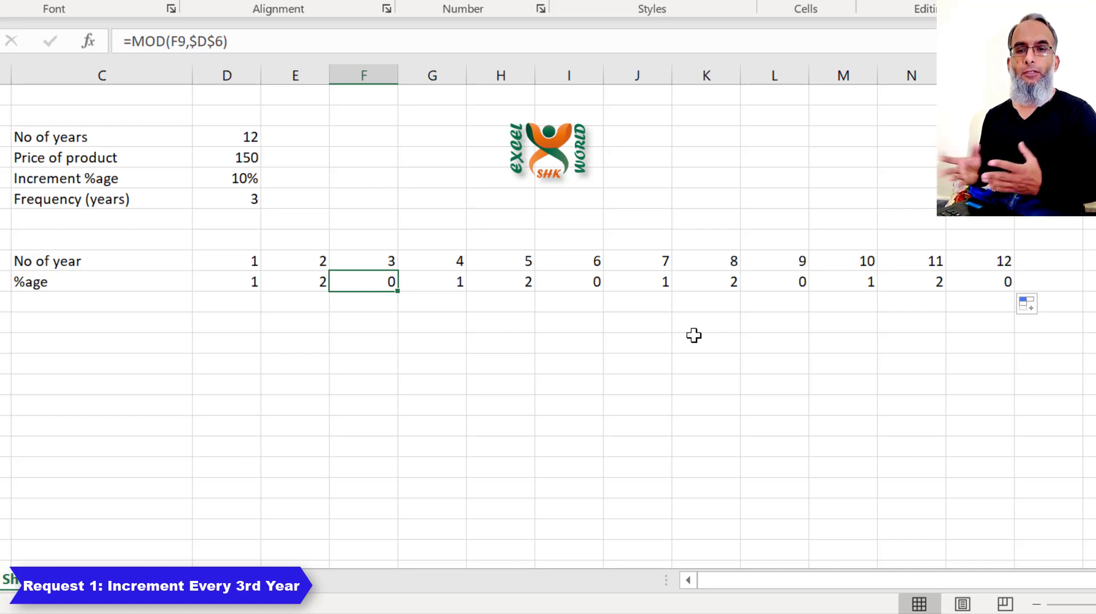
left_click(226, 281)
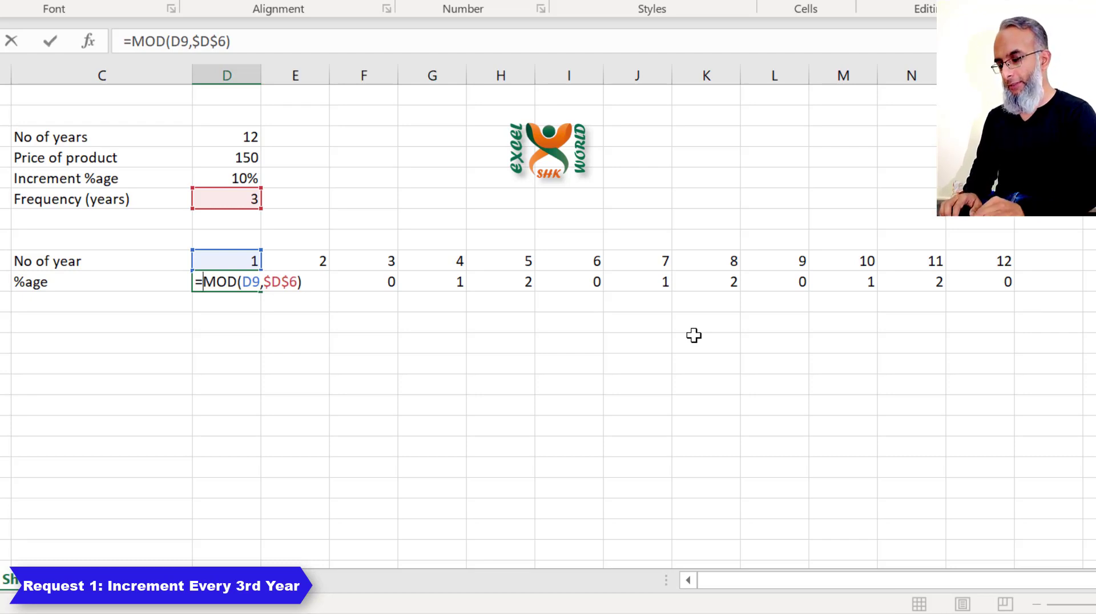
- Rewrite D10 as =IF(MOD(D9,$D$6)=0,$D$5,0) so 10% appears in years 3, 6, 9, 12
type("if")
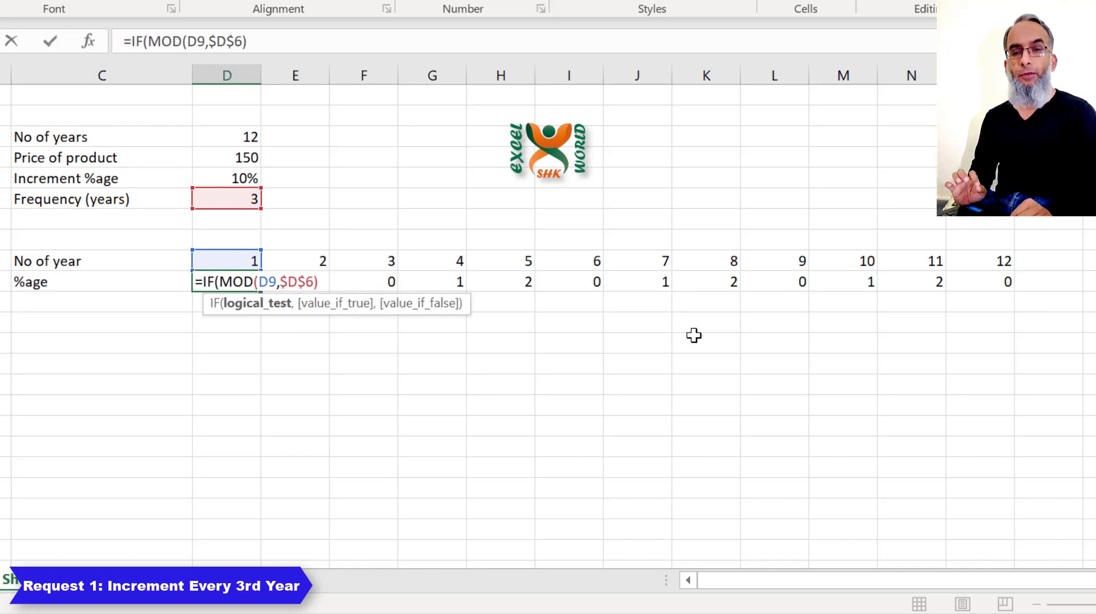
type("=")
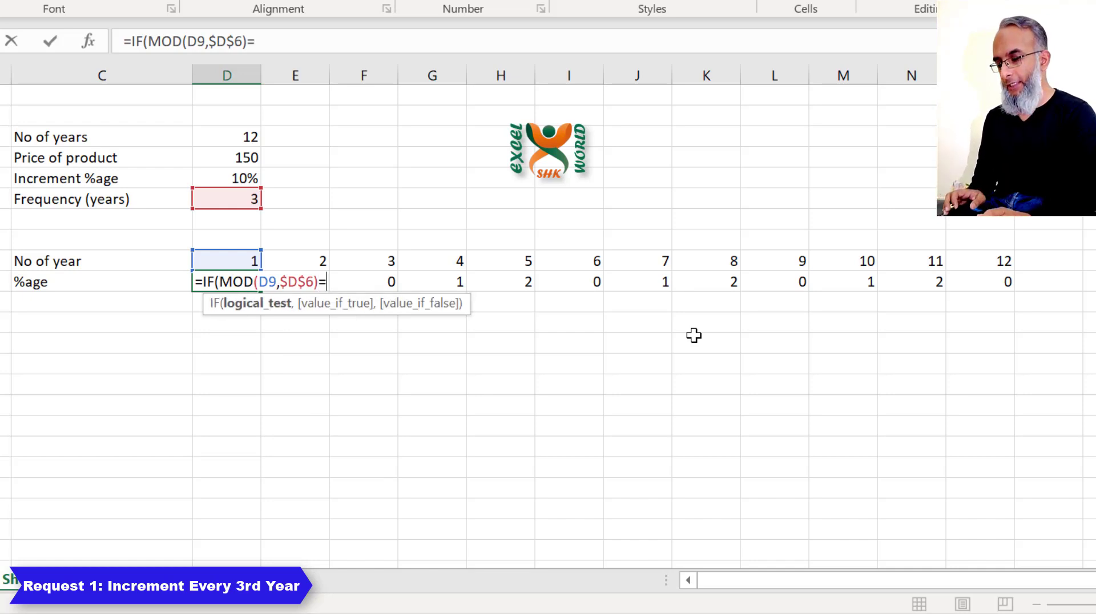
type("0,")
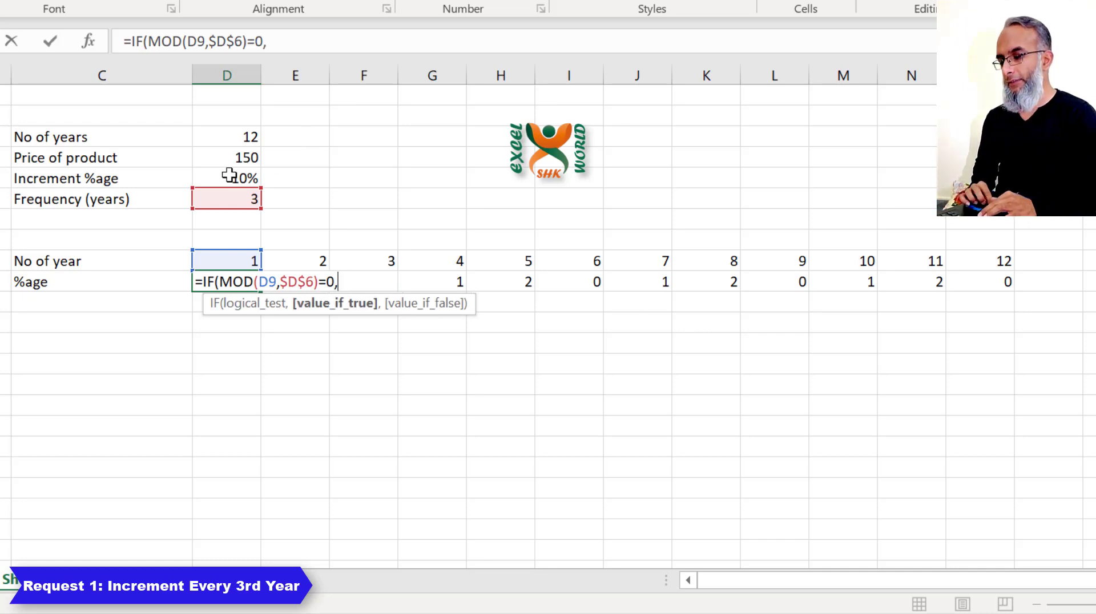
left_click(226, 178)
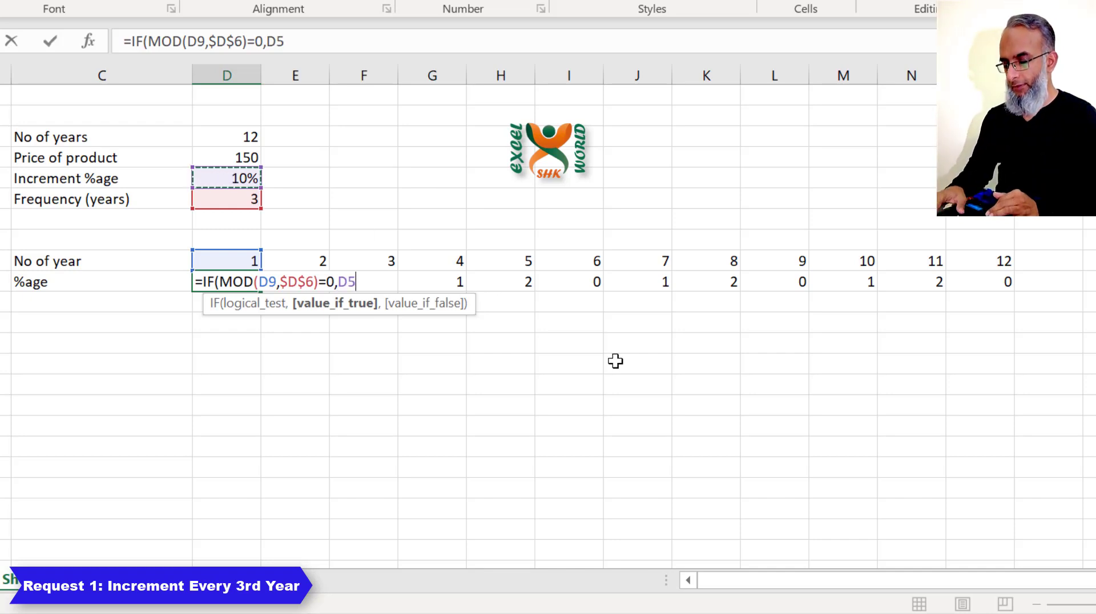
key("f4")
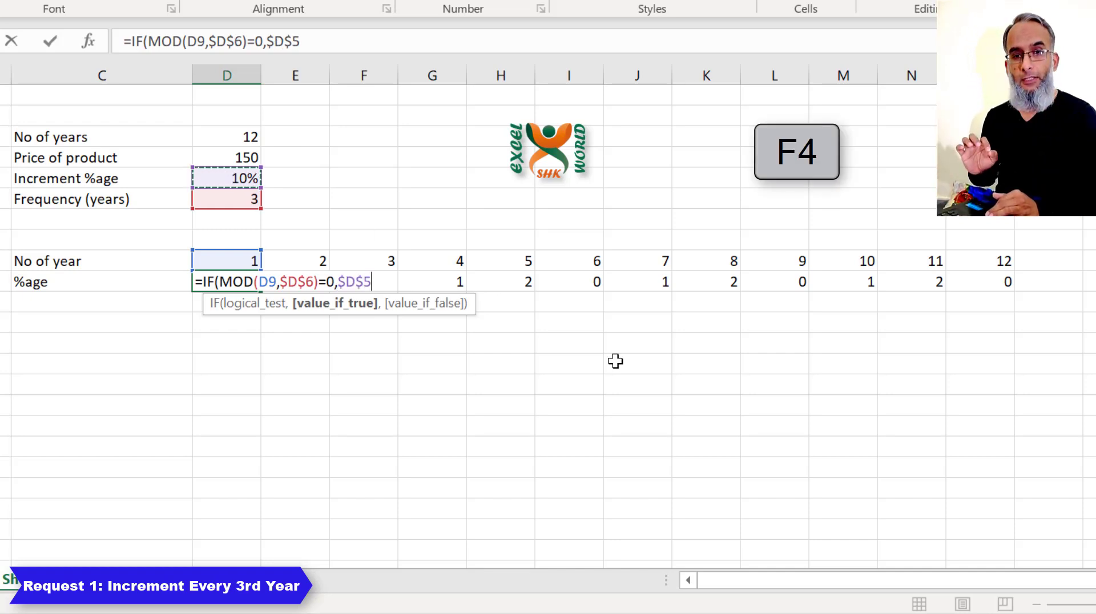
type(",")
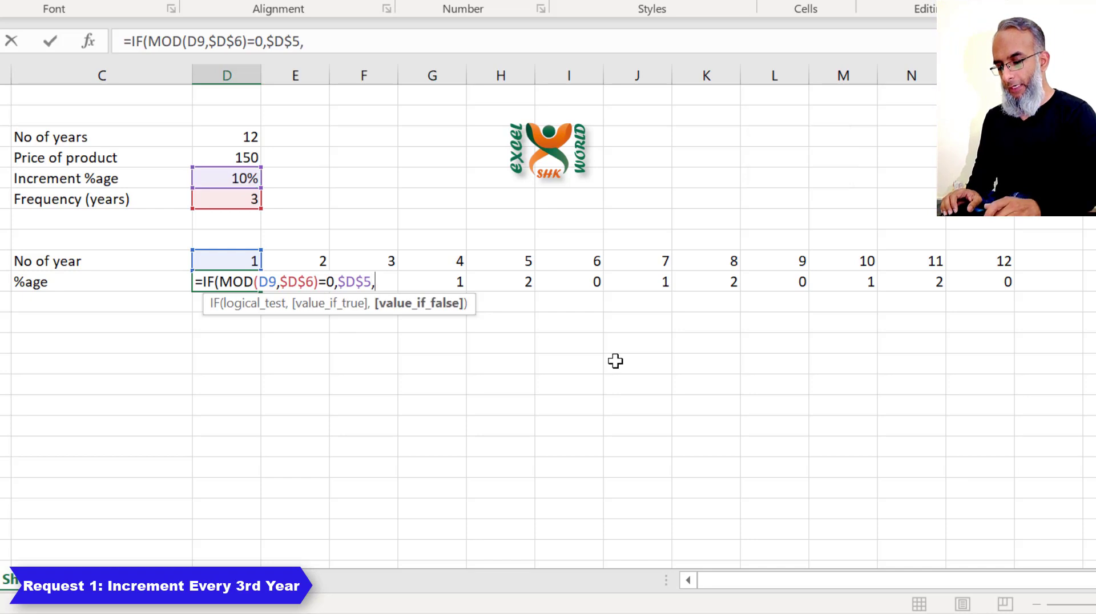
type("0)")
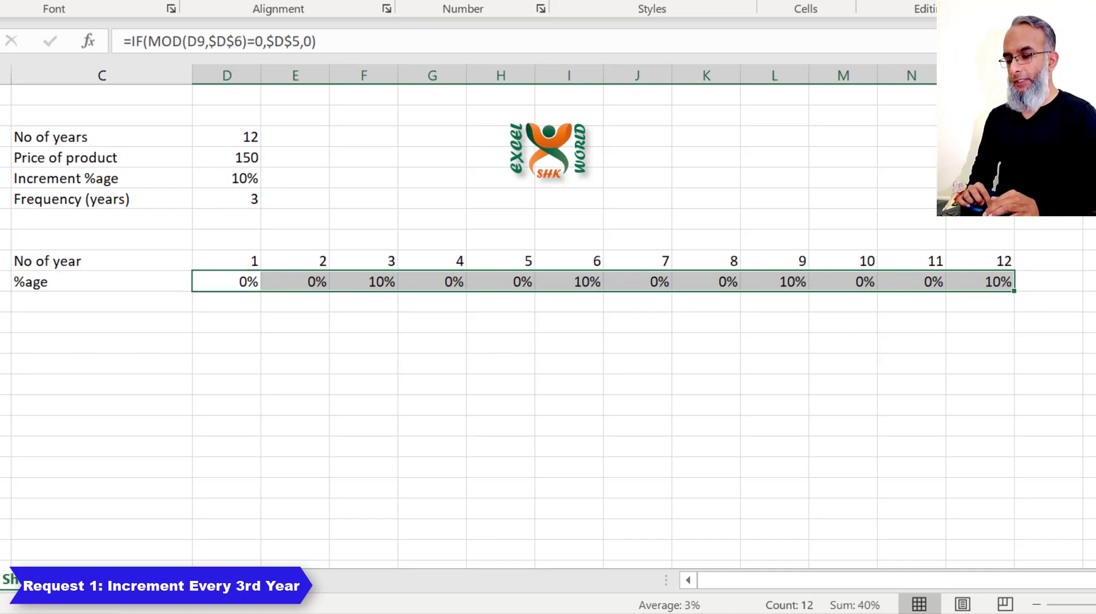
left_click(102, 302)
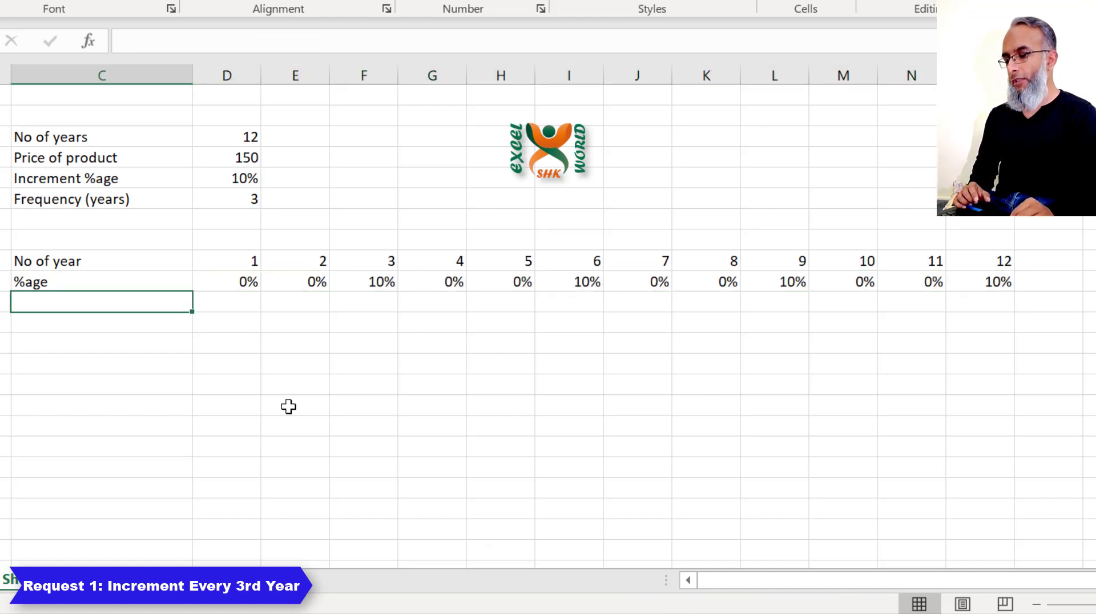
- Label C11 'Product price' and enter =D4*(1+D10) as the first year's price
type("Pr")
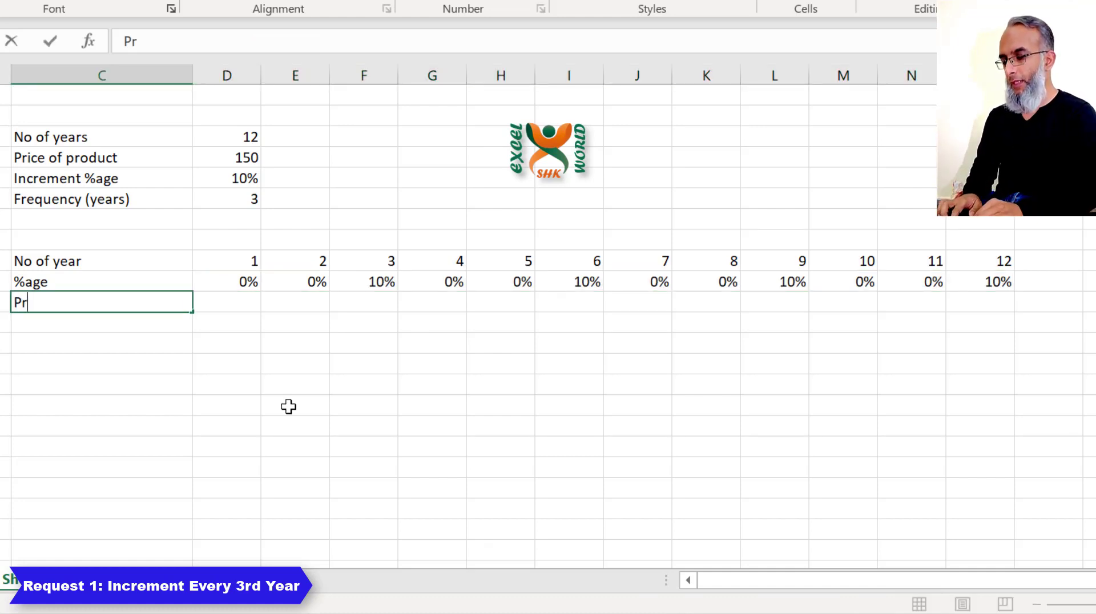
type("oduct price")
left_click(227, 303)
type("=D10")
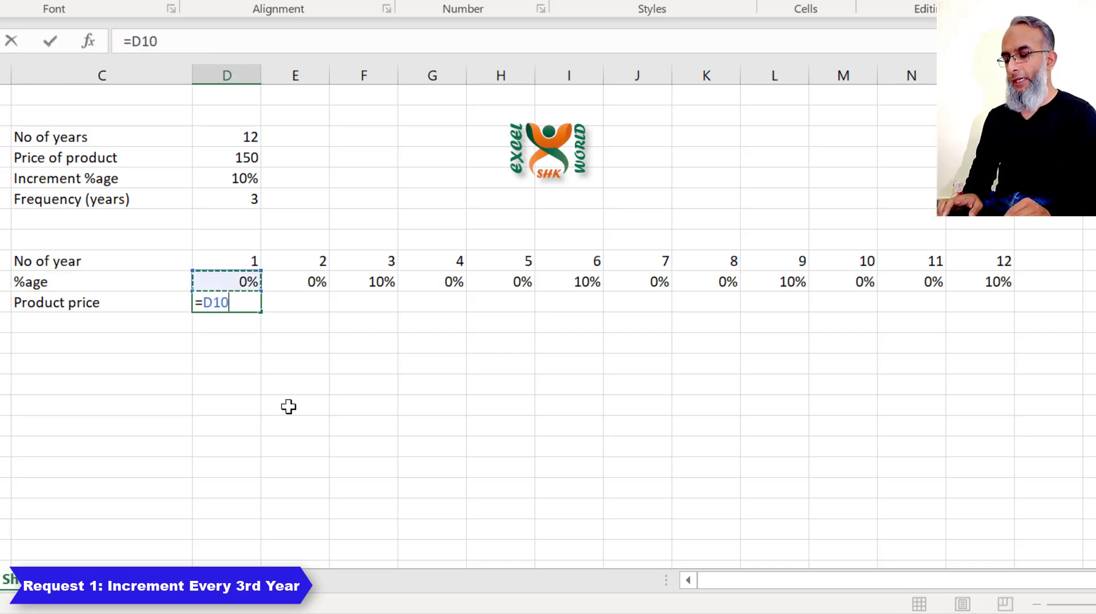
left_click(226, 157)
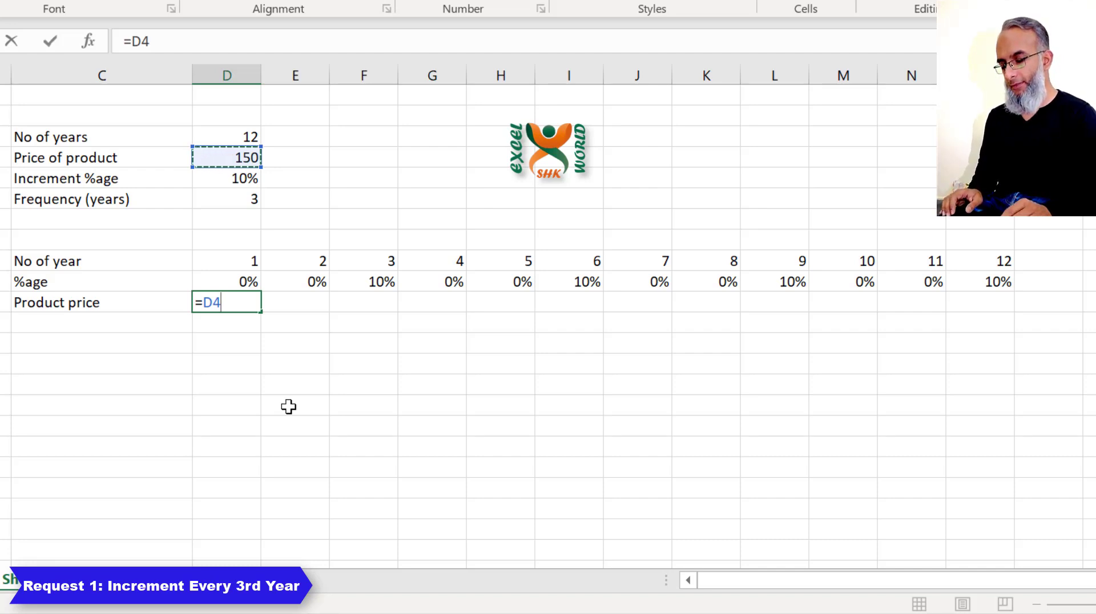
type("*(")
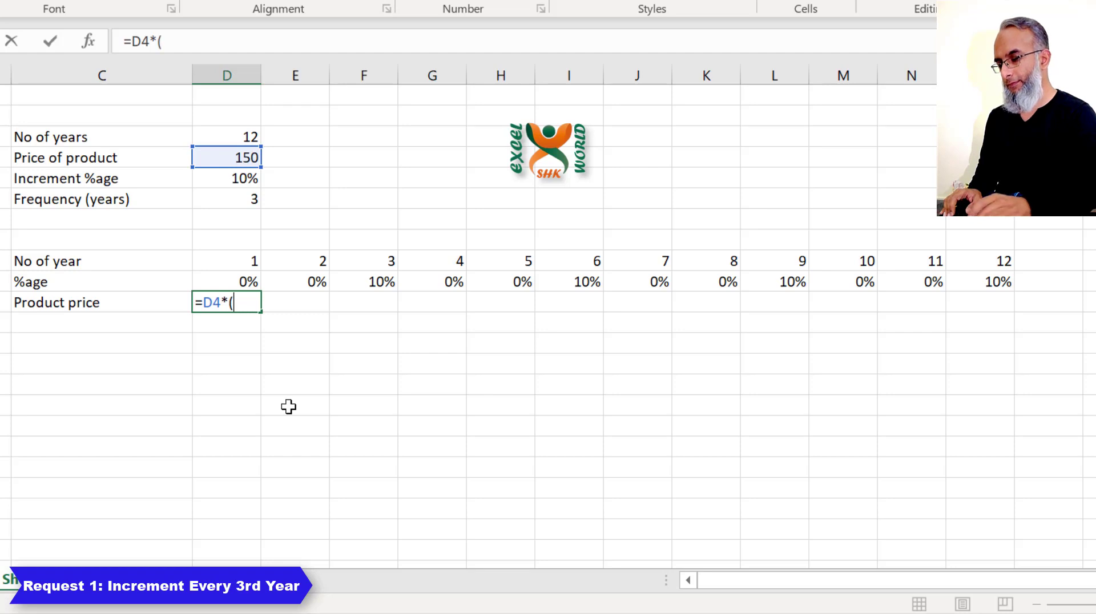
type("1")
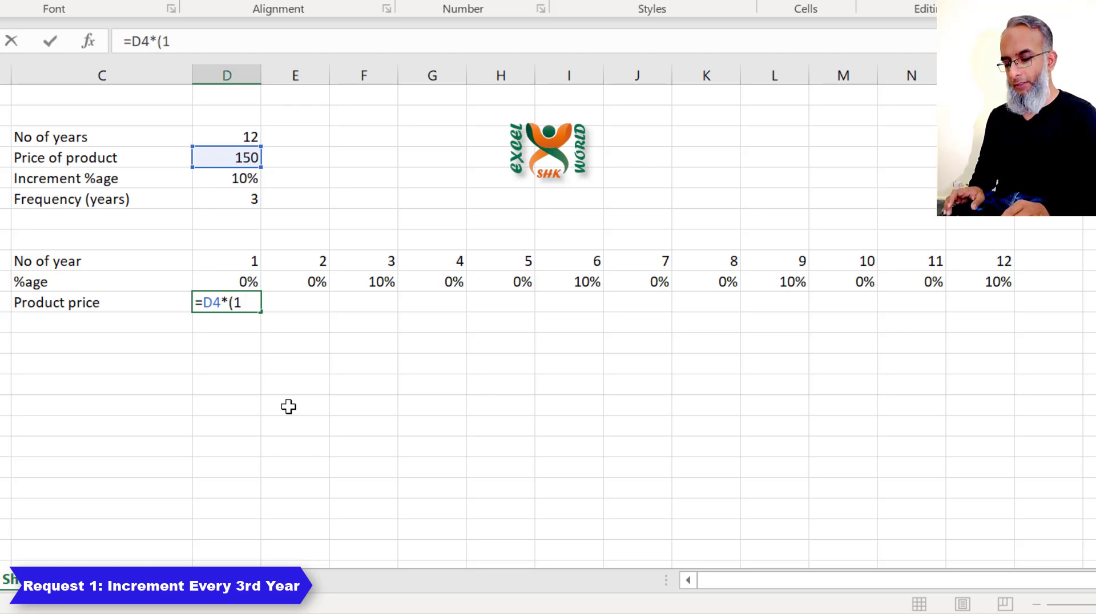
type("+D10")
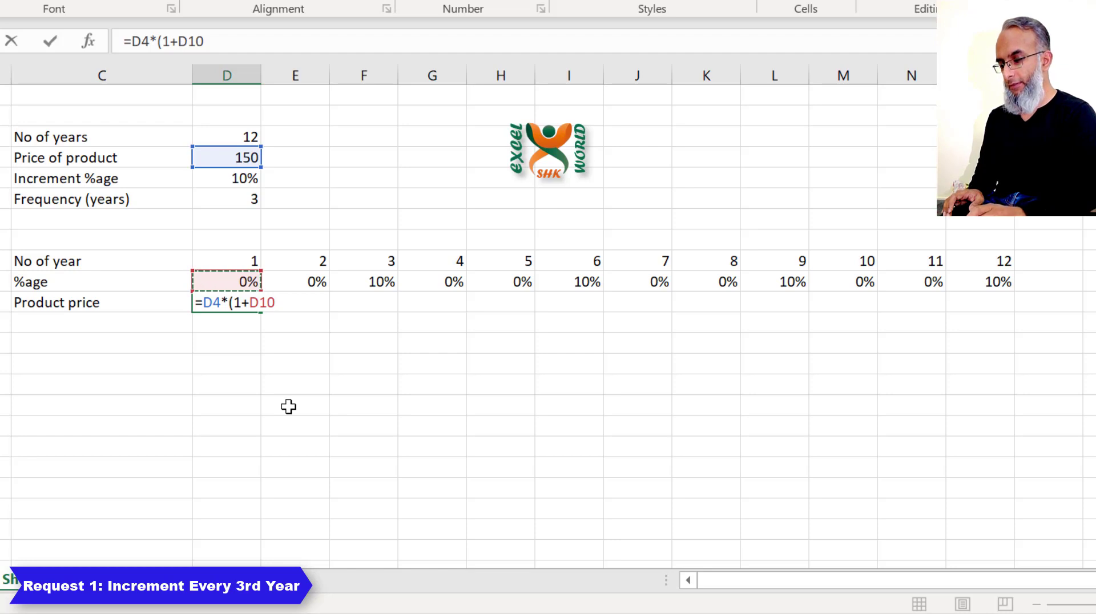
key("Return")
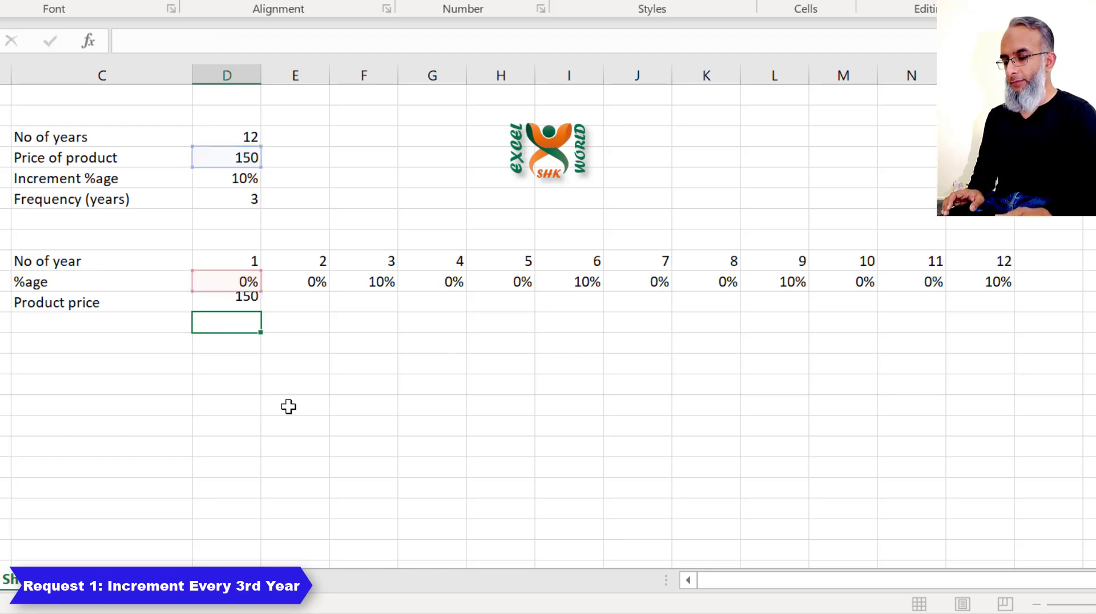
- Enter =D11*(1+E10) for year 2, fill right, and adjust the prices' decimal places
left_click(294, 301)
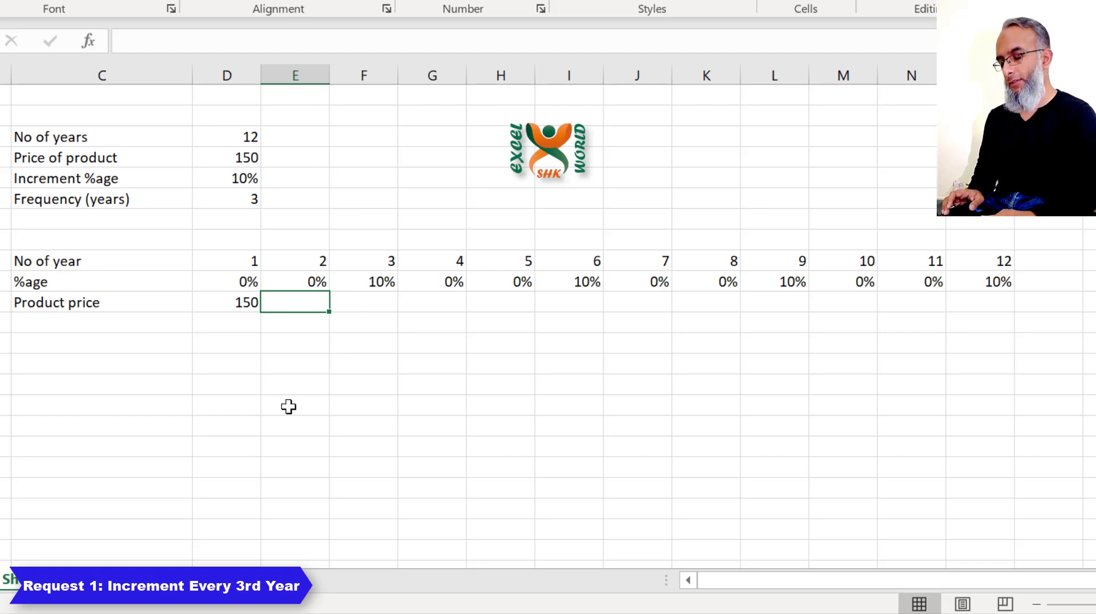
type("=D11")
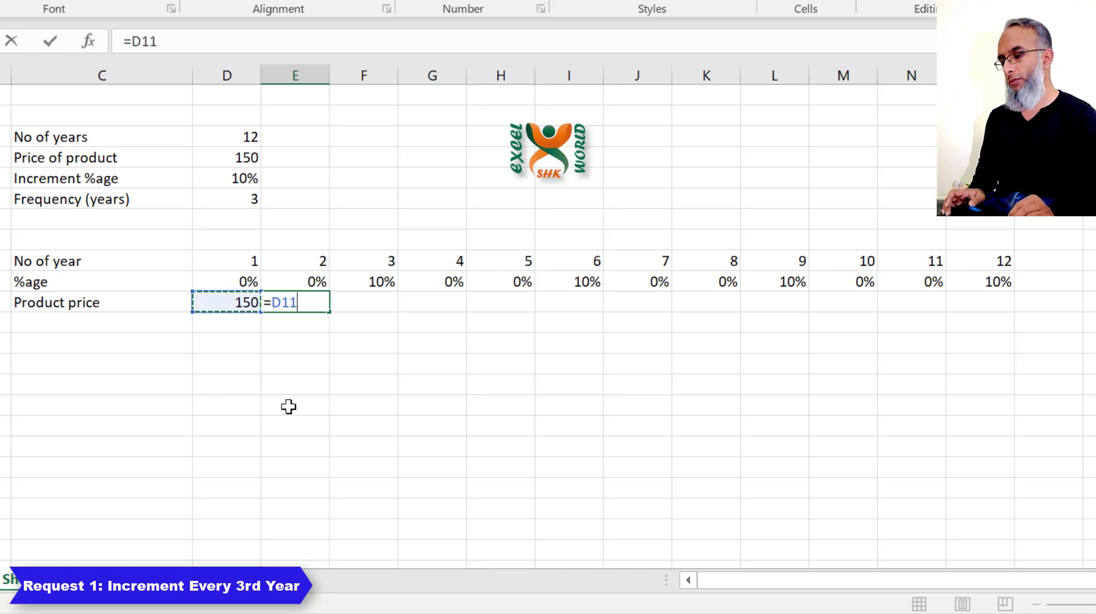
type("*")
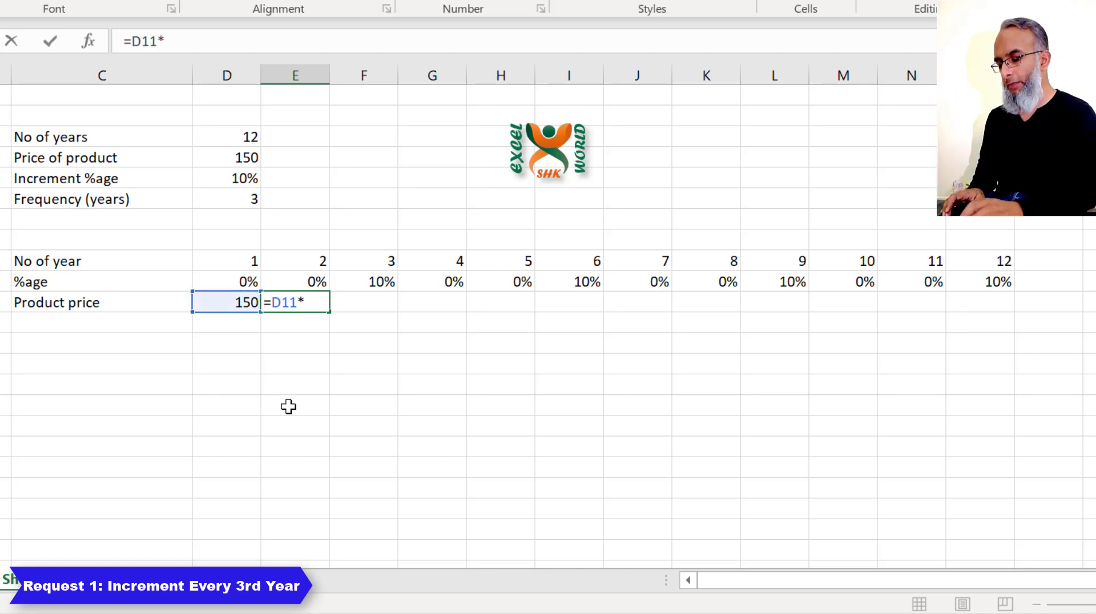
type("(1+E10")
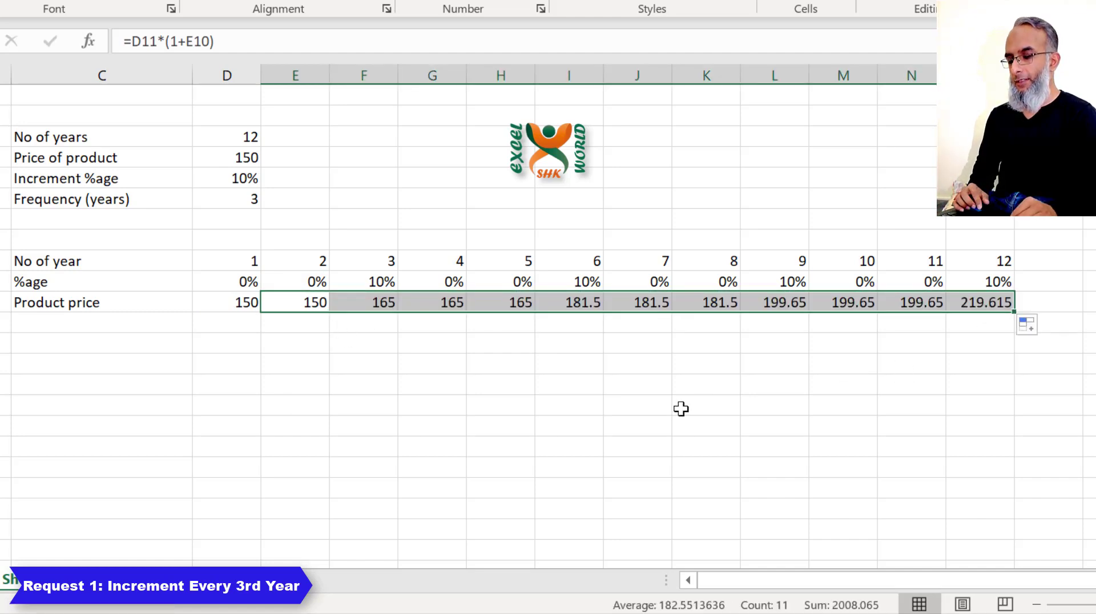
left_click(226, 302)
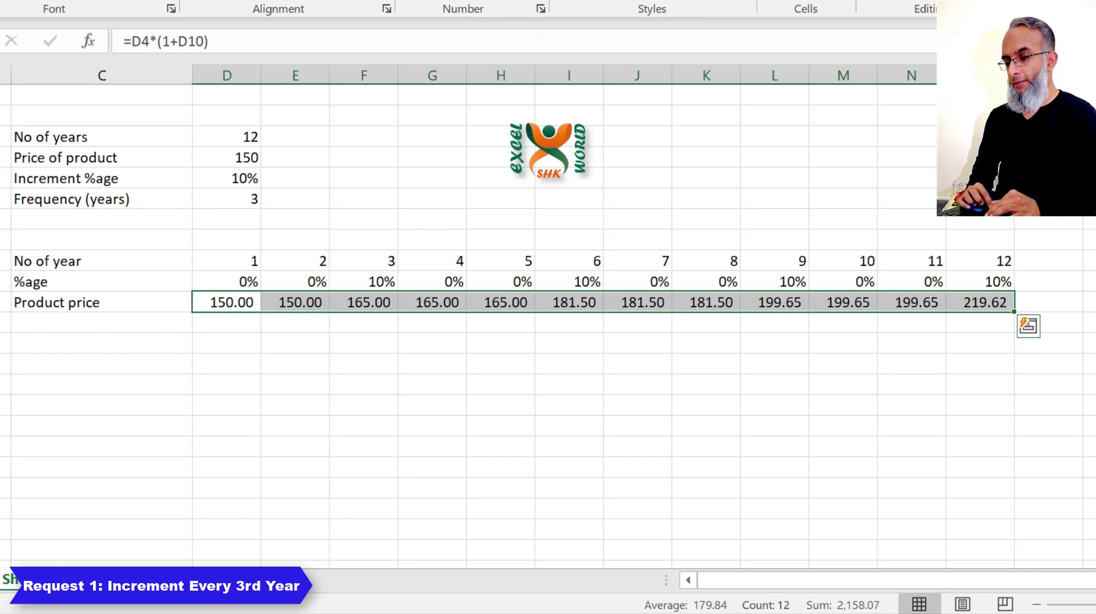
left_click(226, 199)
type("2")
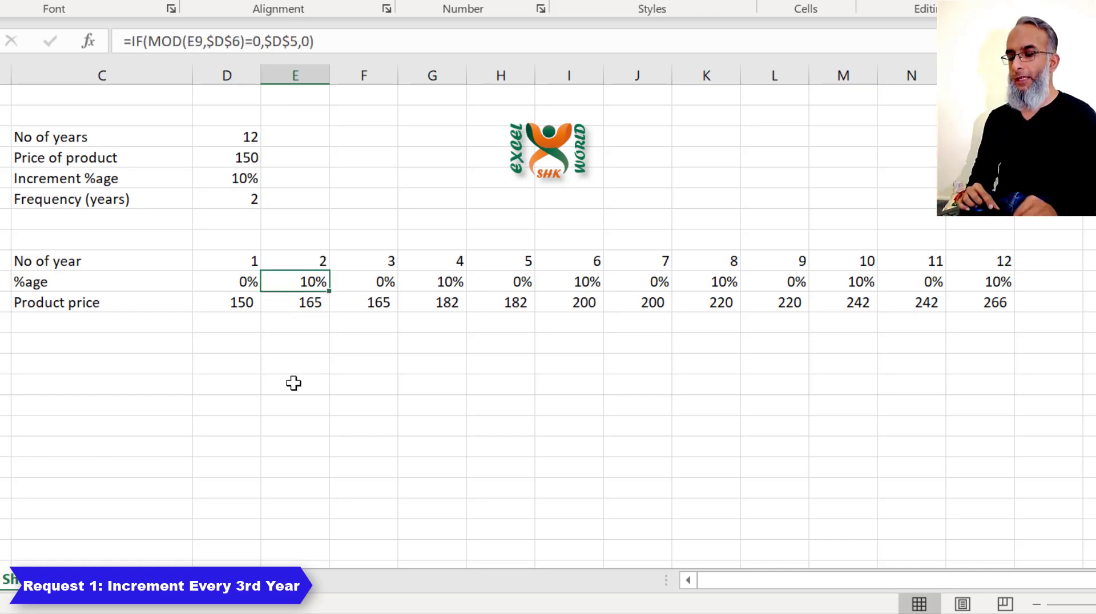
- Change Frequency to 5, then check the year 7 %age and year 10 price formulas
left_click(294, 199)
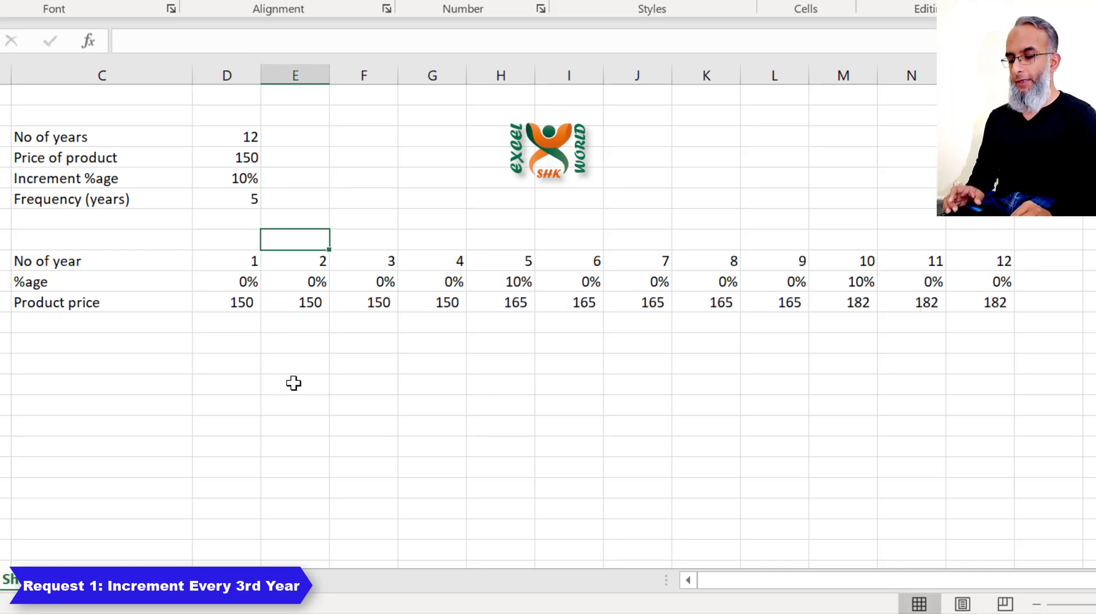
left_click(637, 281)
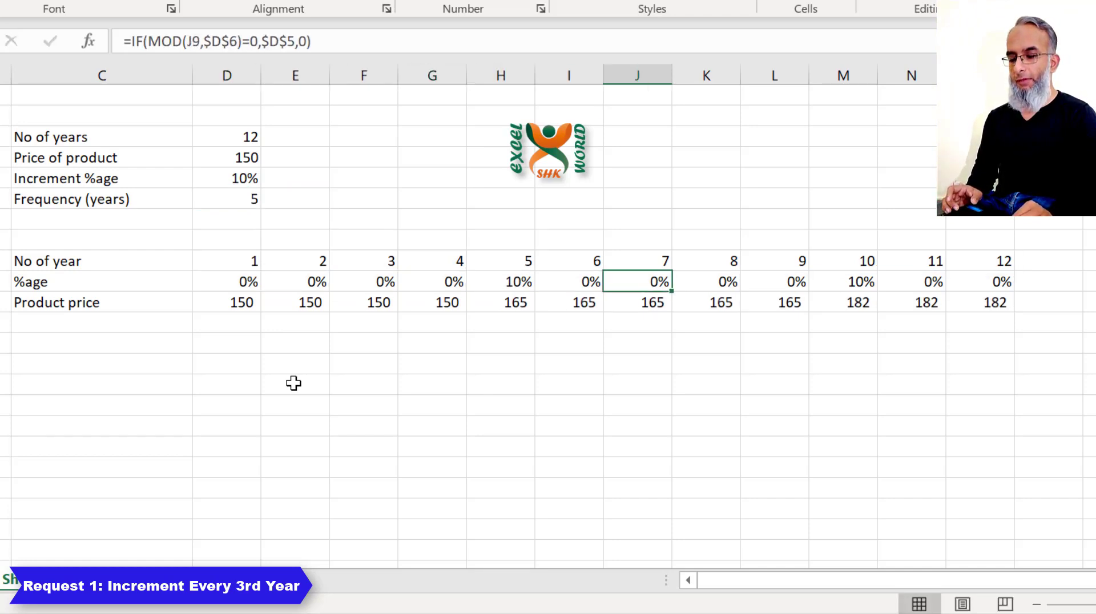
left_click(842, 303)
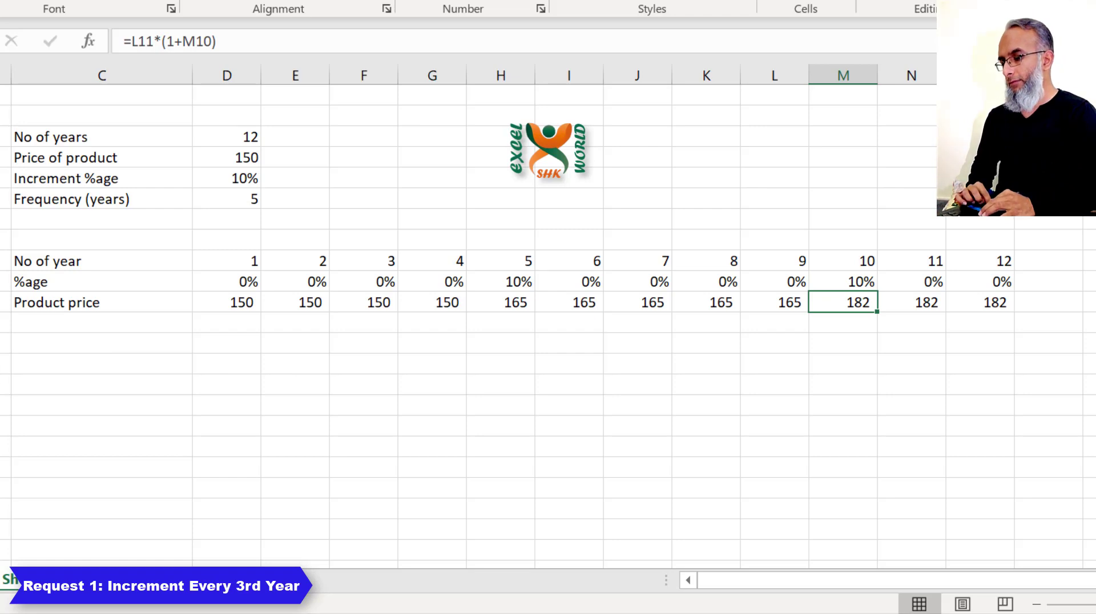
scroll("down", 3)
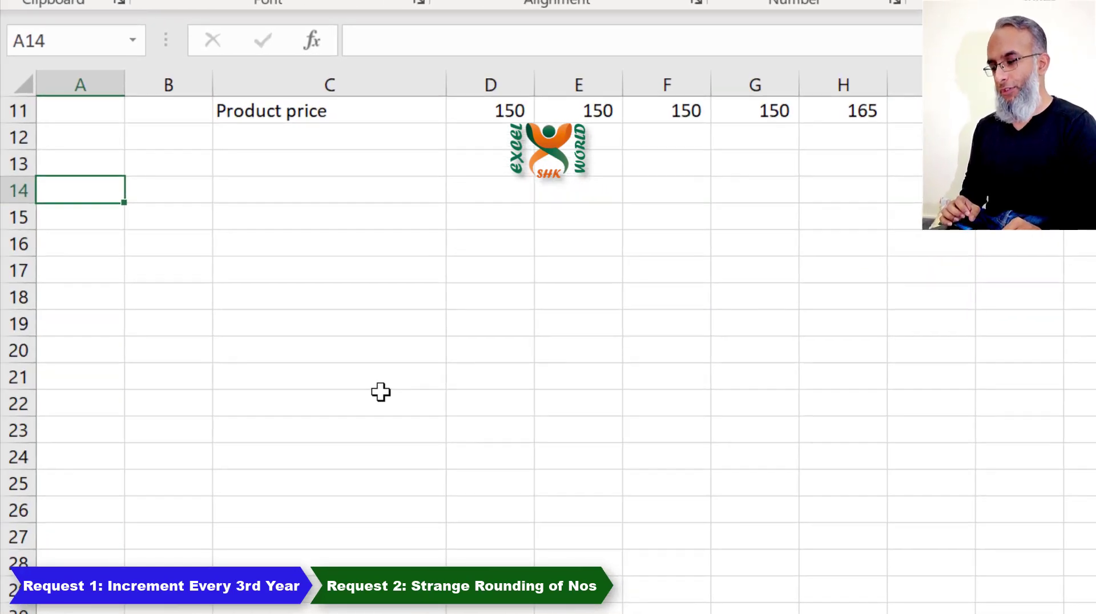
left_click(168, 190)
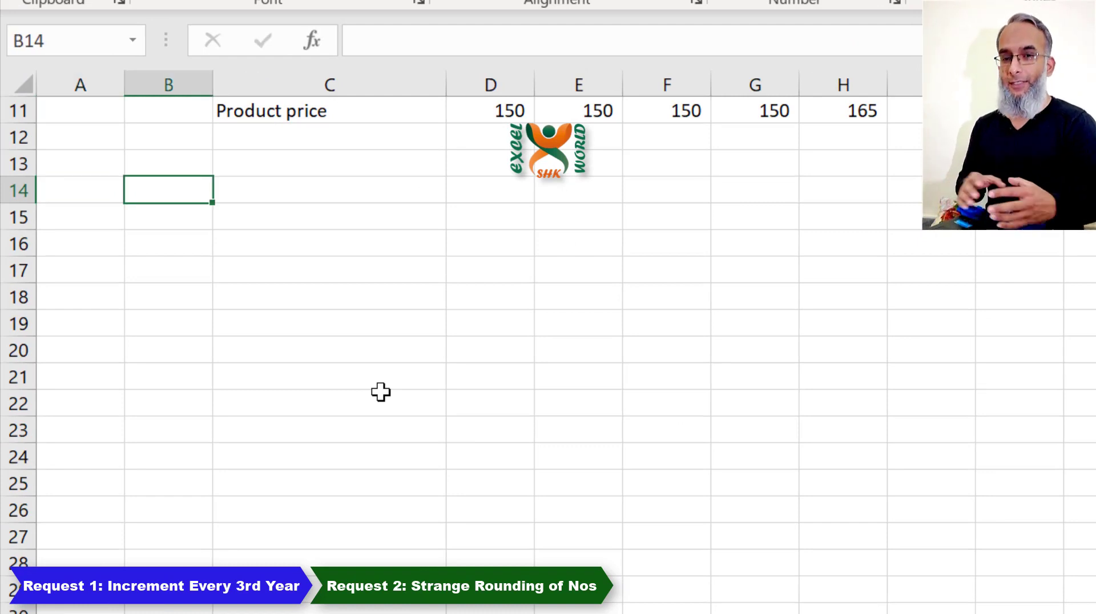
left_click(80, 190)
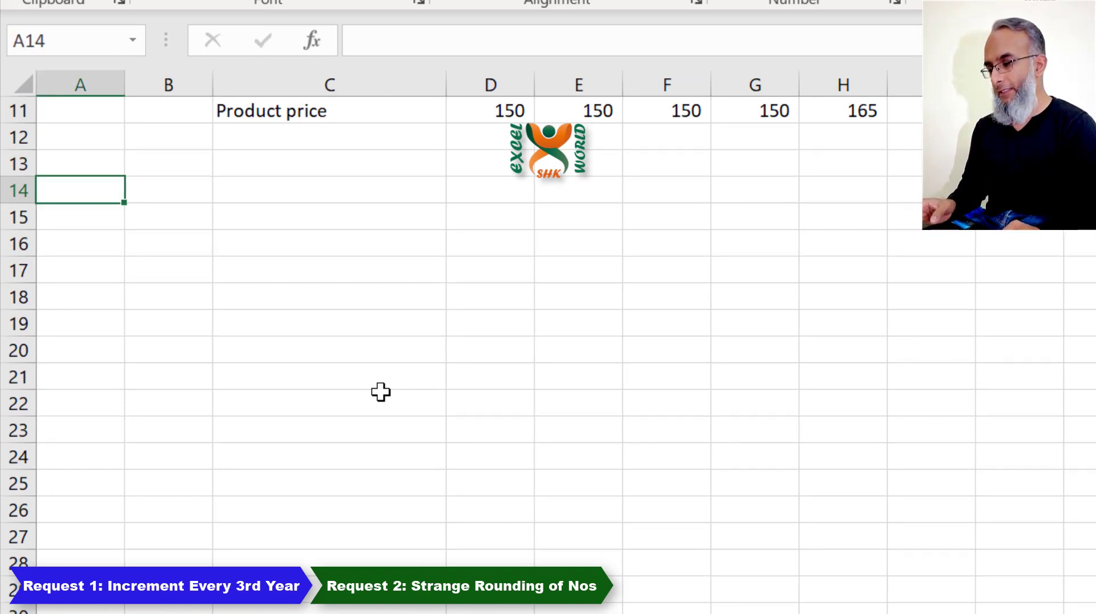
- Label A14 'problem 2' and fill B16:B25 with 1021–1030 using =B16+1
type("problem 2")
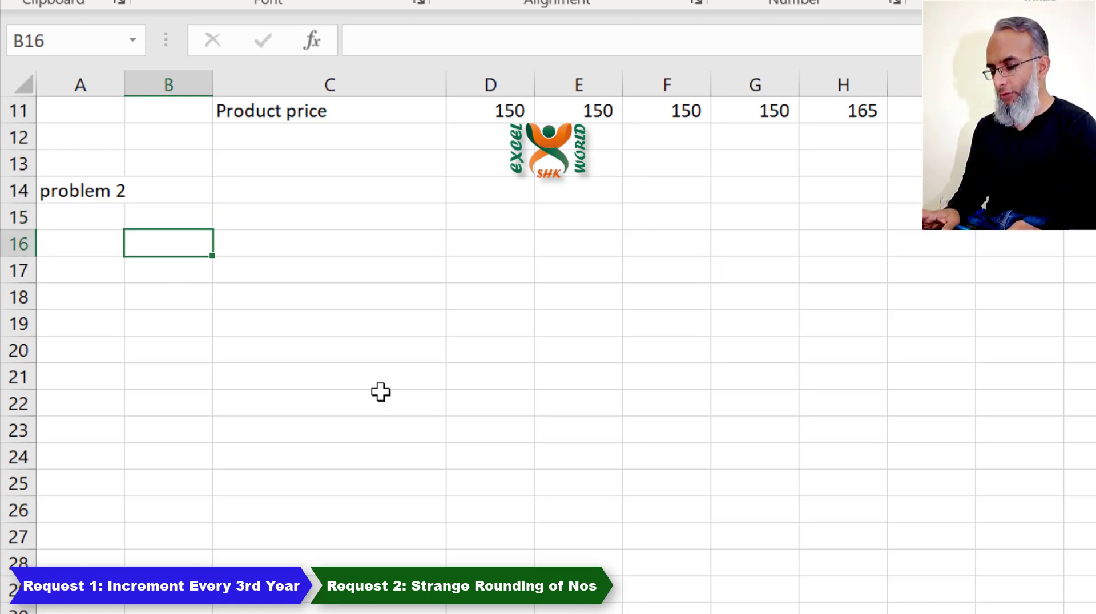
type("10")
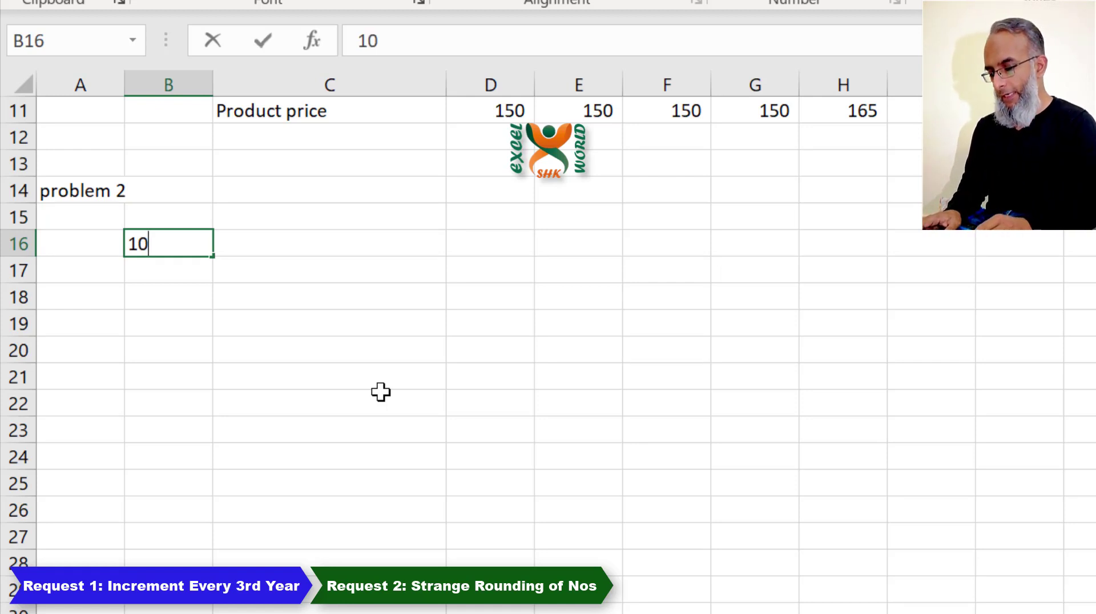
type("22")
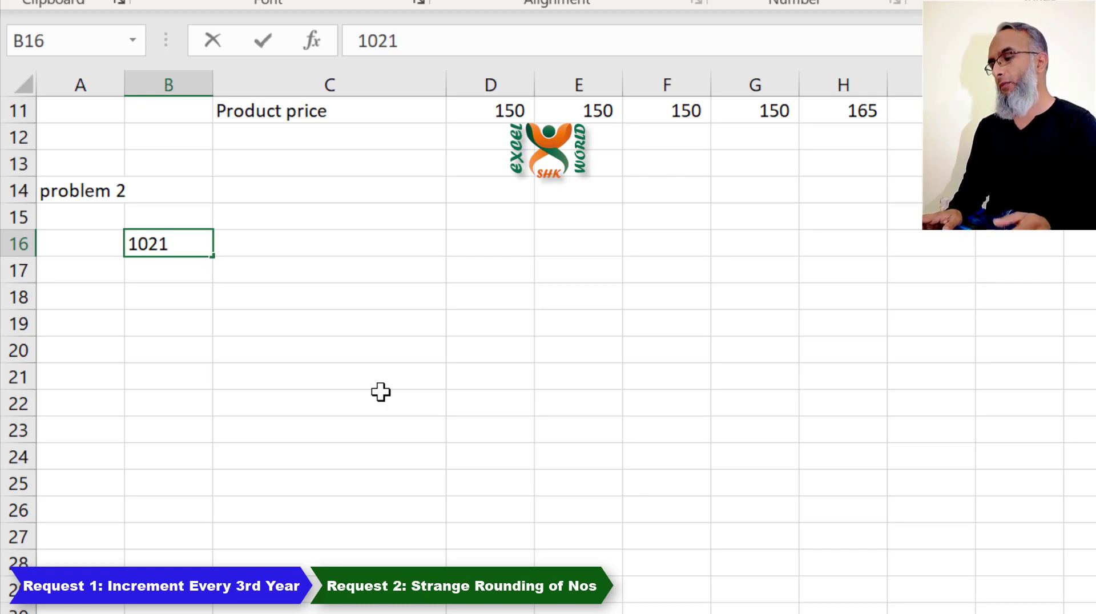
type("=")
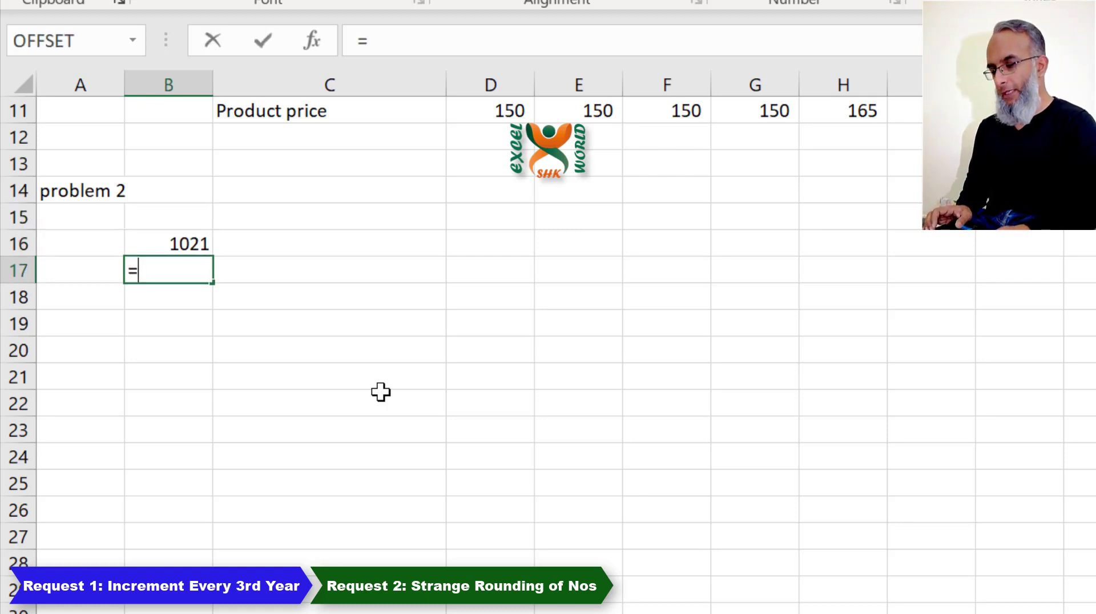
type("B16+1")
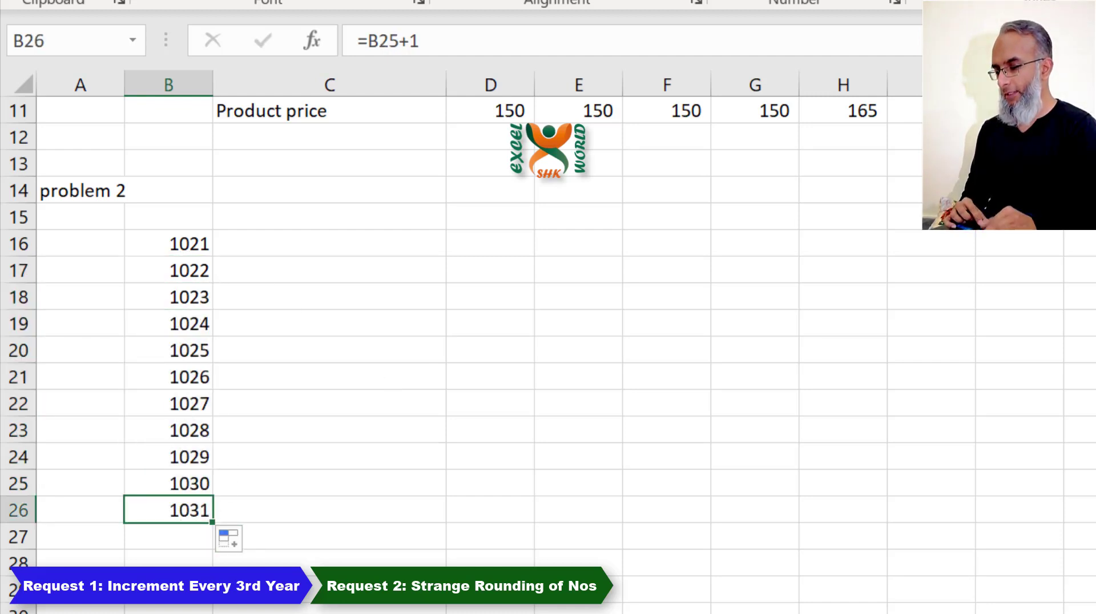
left_click(329, 323)
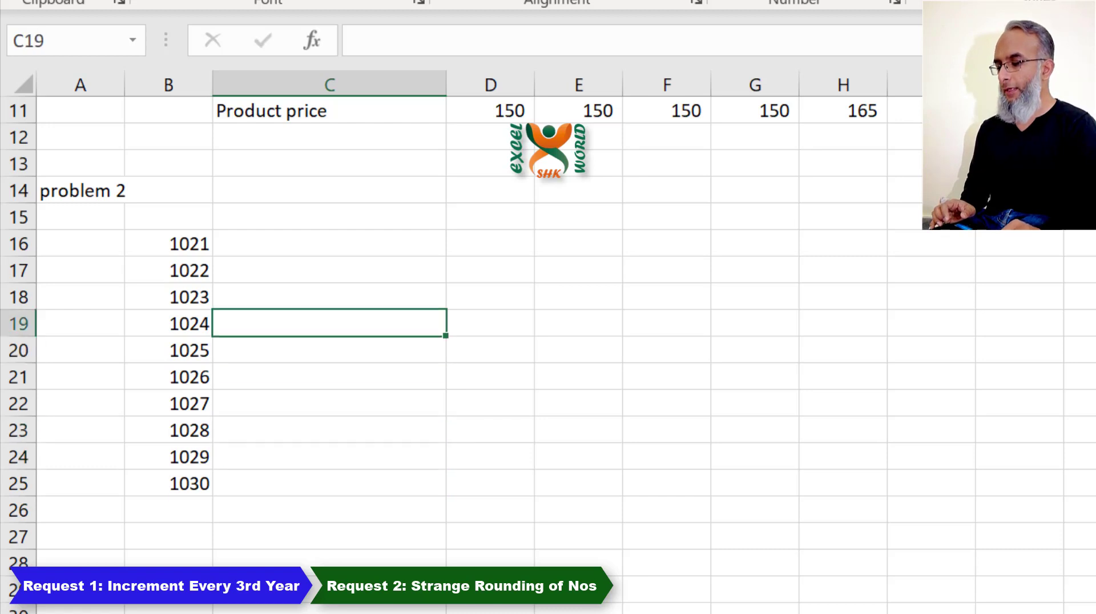
- Enter =RIGHT(B16,1) in C16 and fill it down to show last digits 1 through 0
left_click(328, 243)
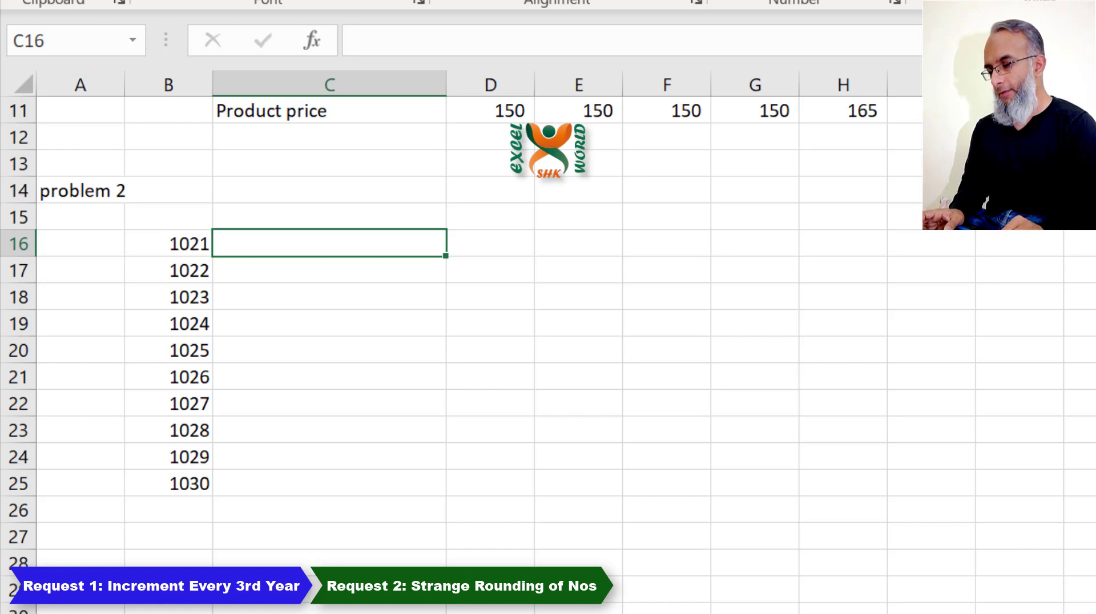
type("=")
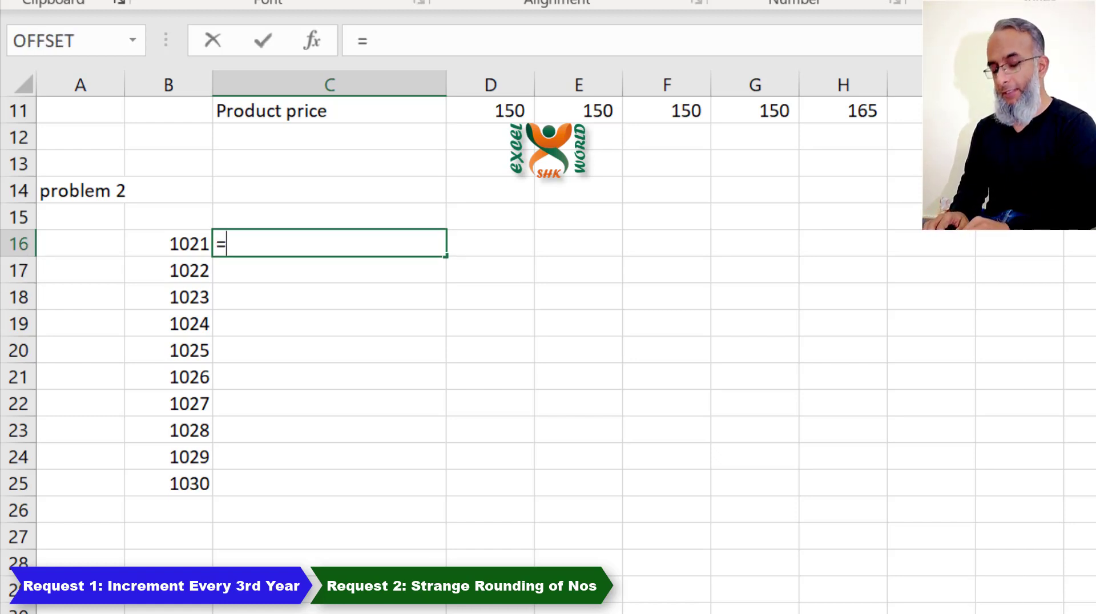
type("RIGHT(")
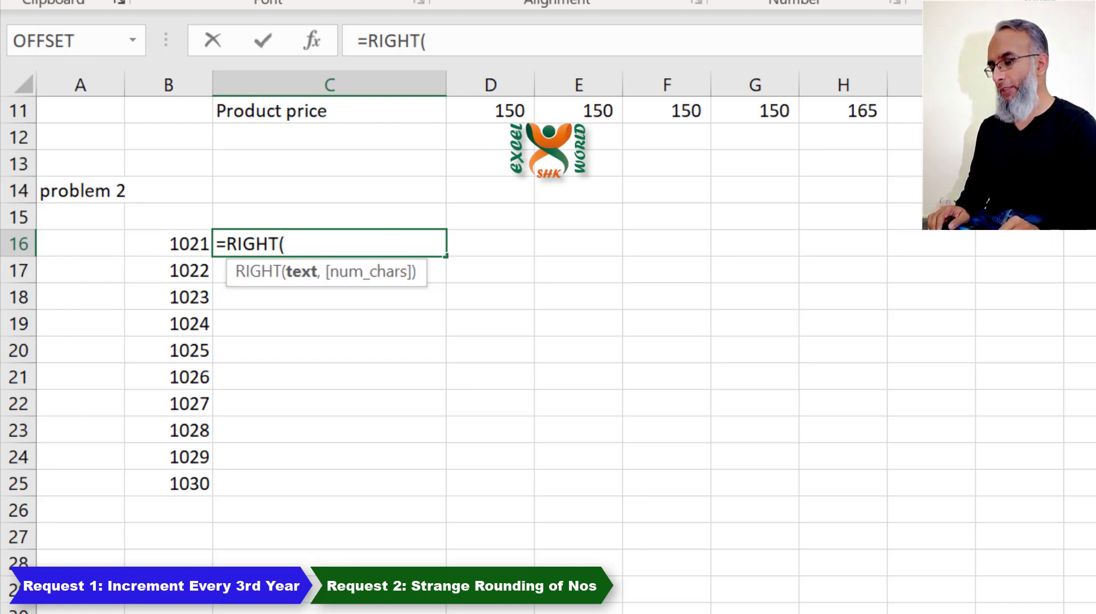
left_click(168, 244)
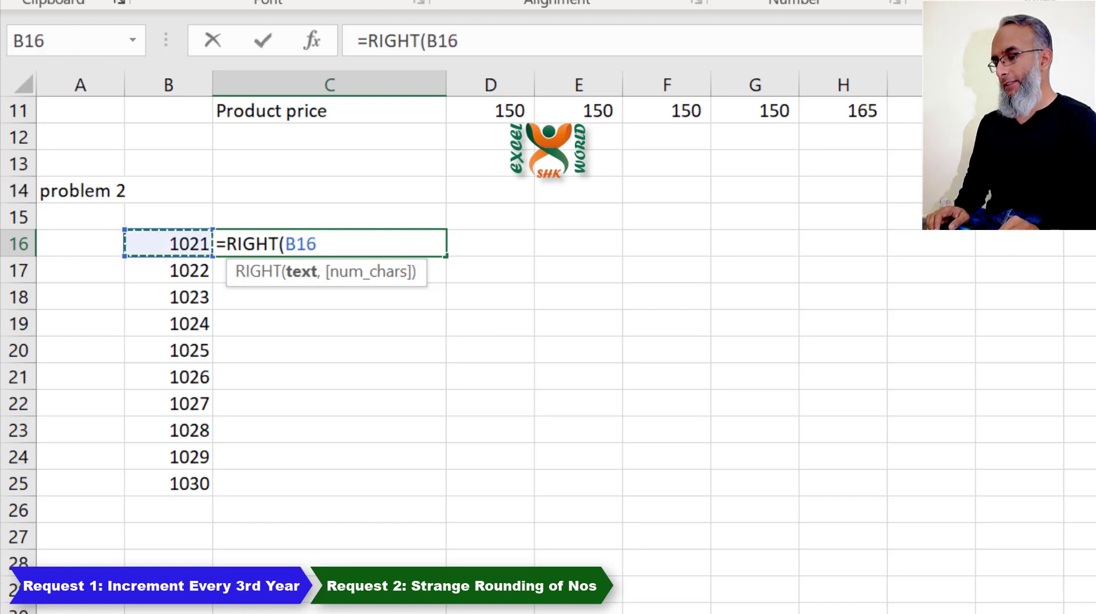
type(",")
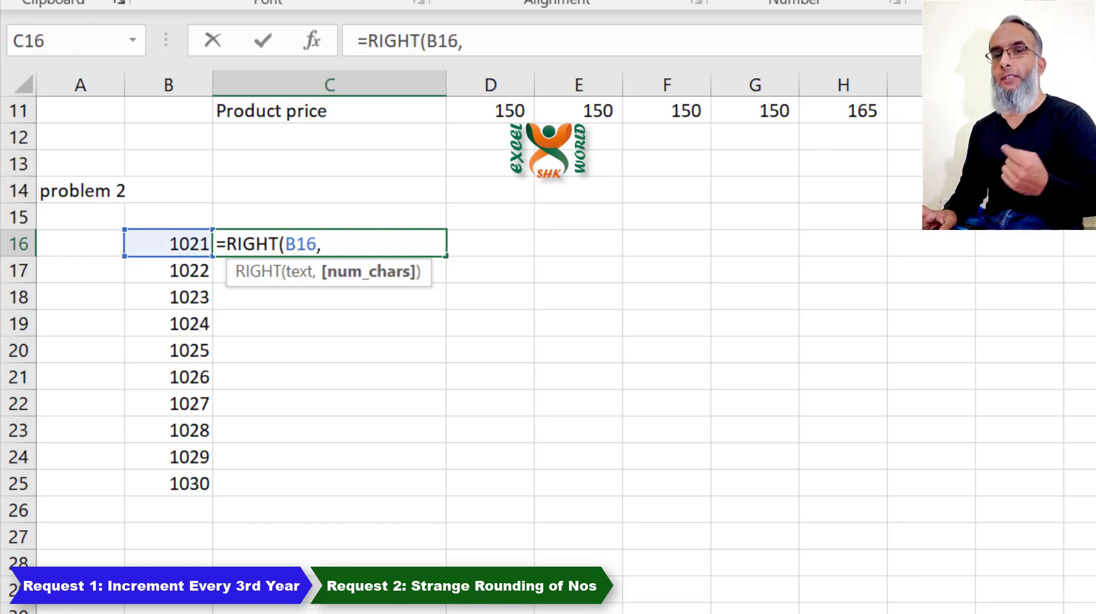
type("1)")
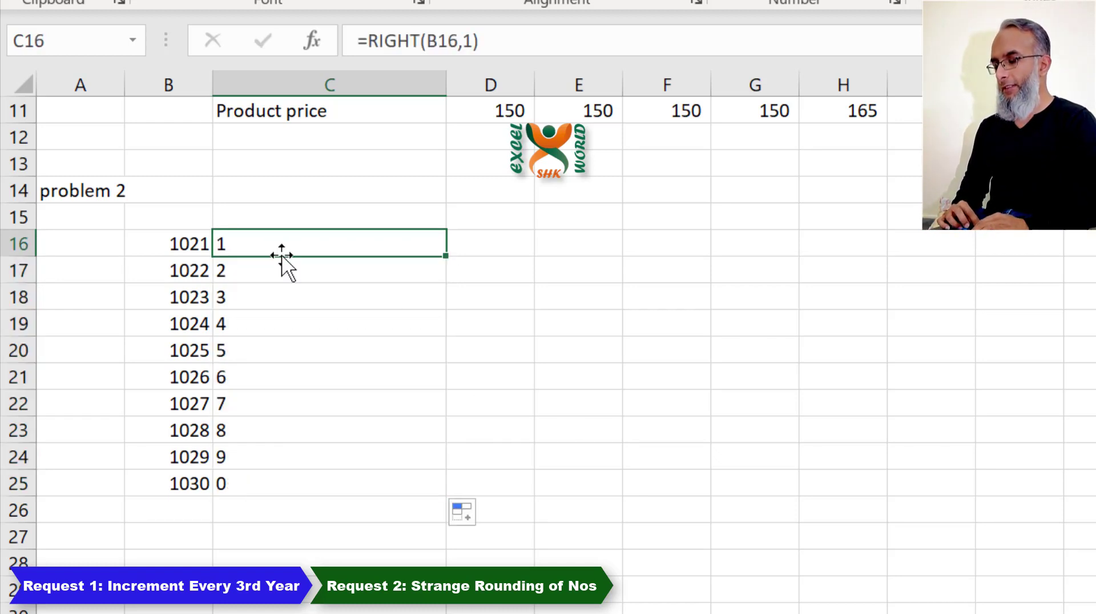
mouse_move(840, 471)
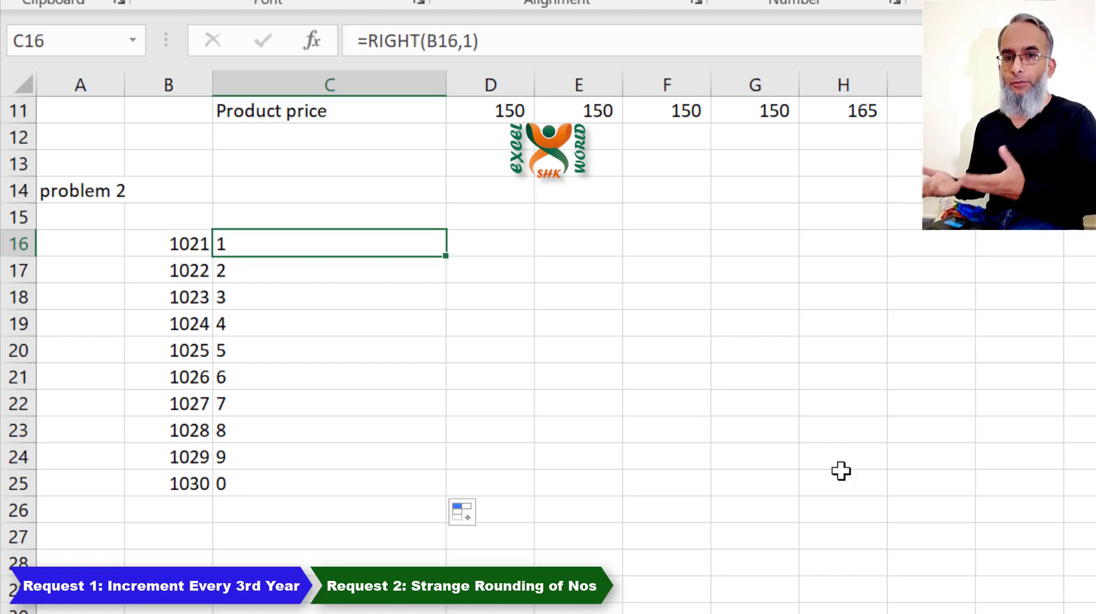
left_click(489, 243)
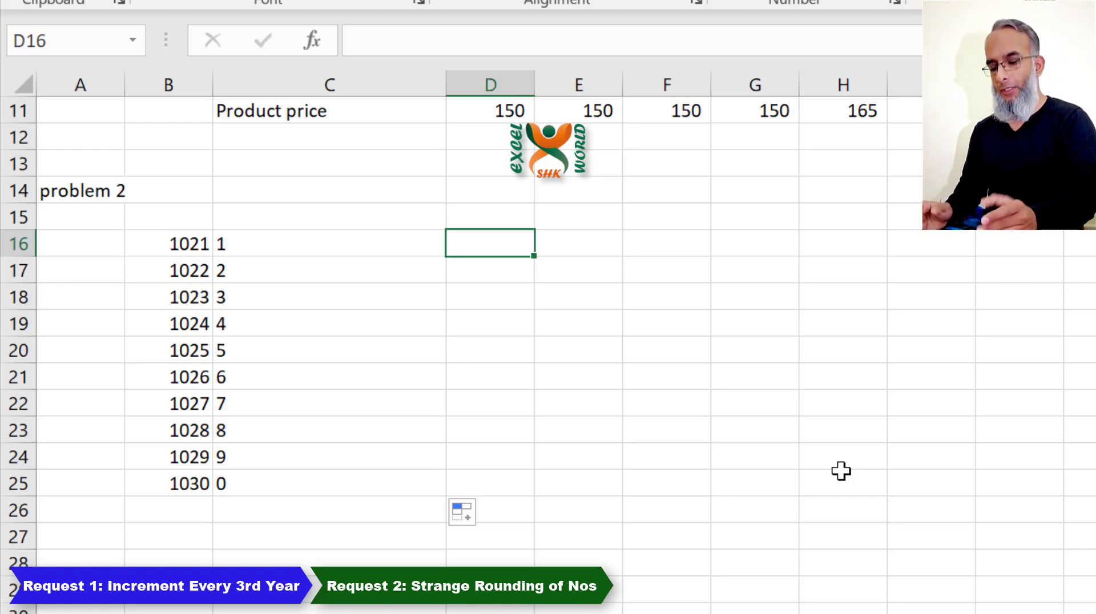
- Convert the extracted digits to numbers with =VALUE(C16) in D16, filled down to D25
type("=VALUE(")
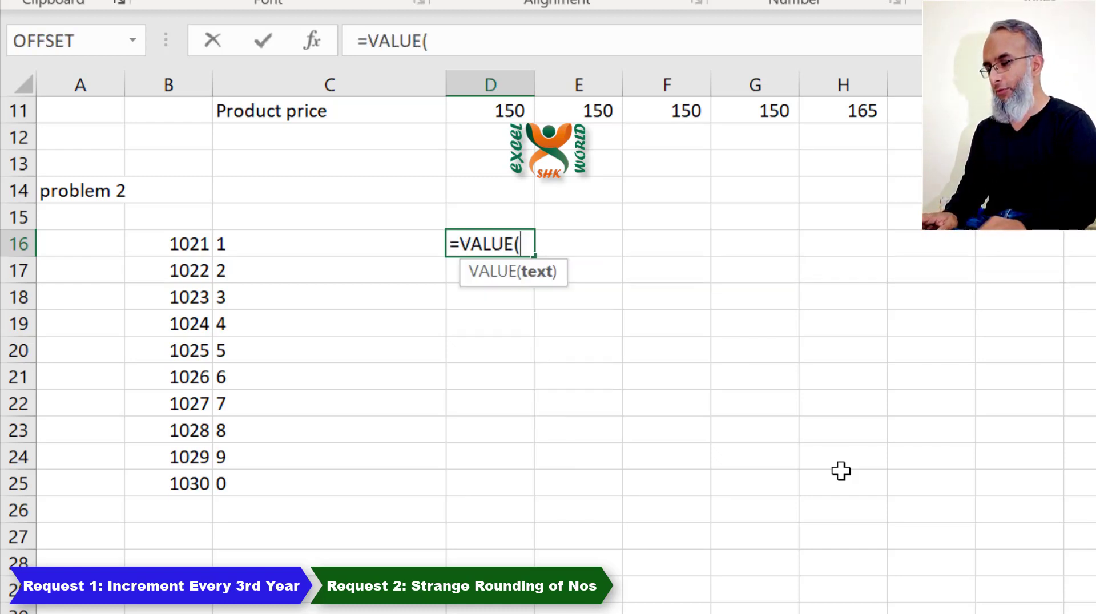
left_click(329, 243)
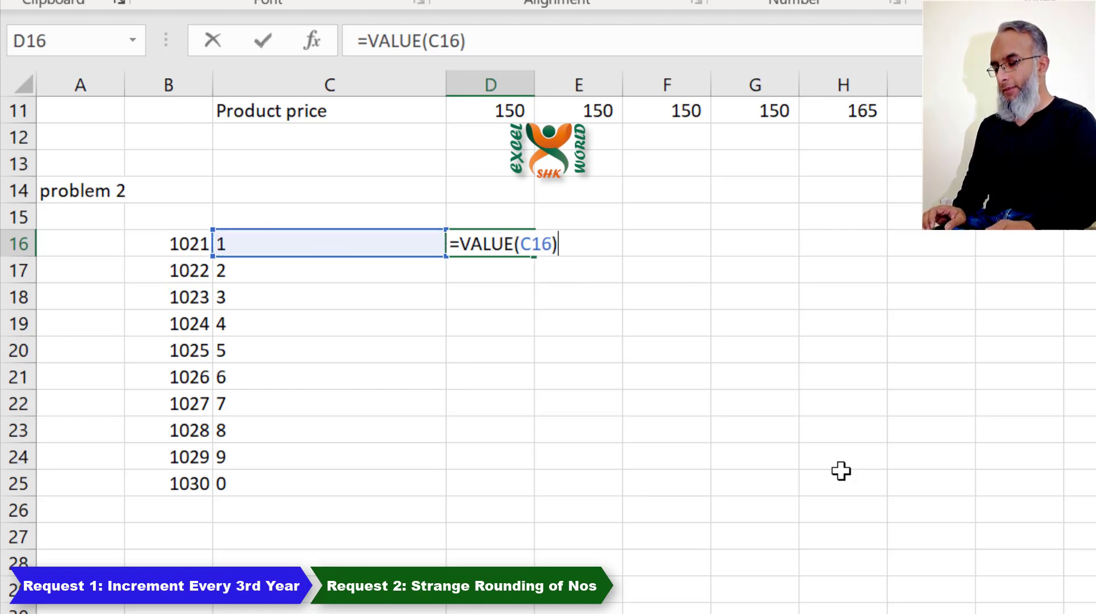
key("Return")
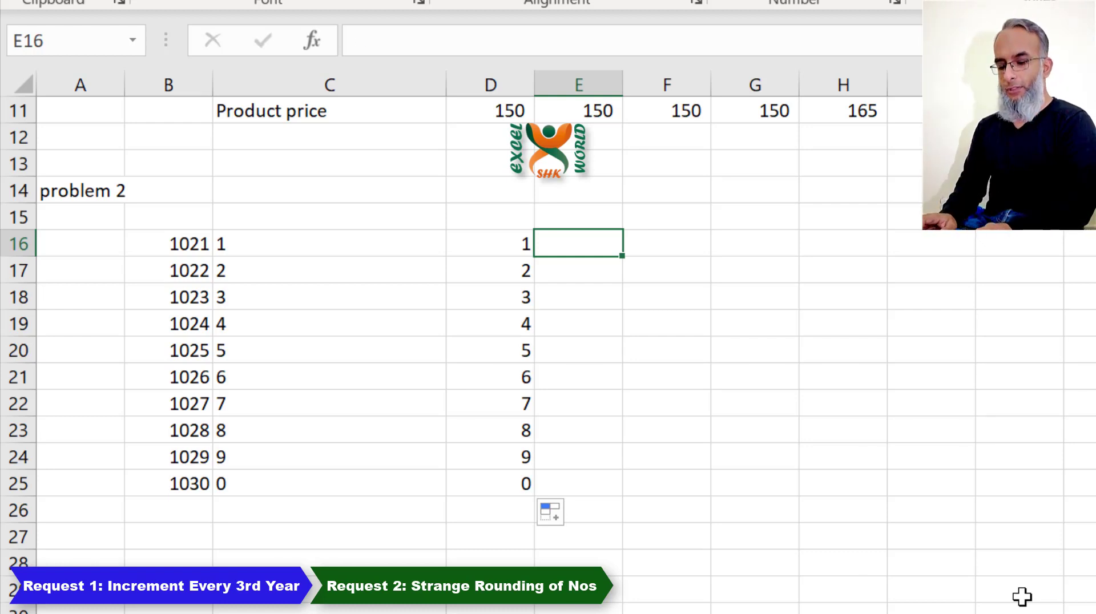
- Start E16's formula with =IF(OR(D16=3,D16=4,D16=8,D16=9) to test the last digit
type("=IF(")
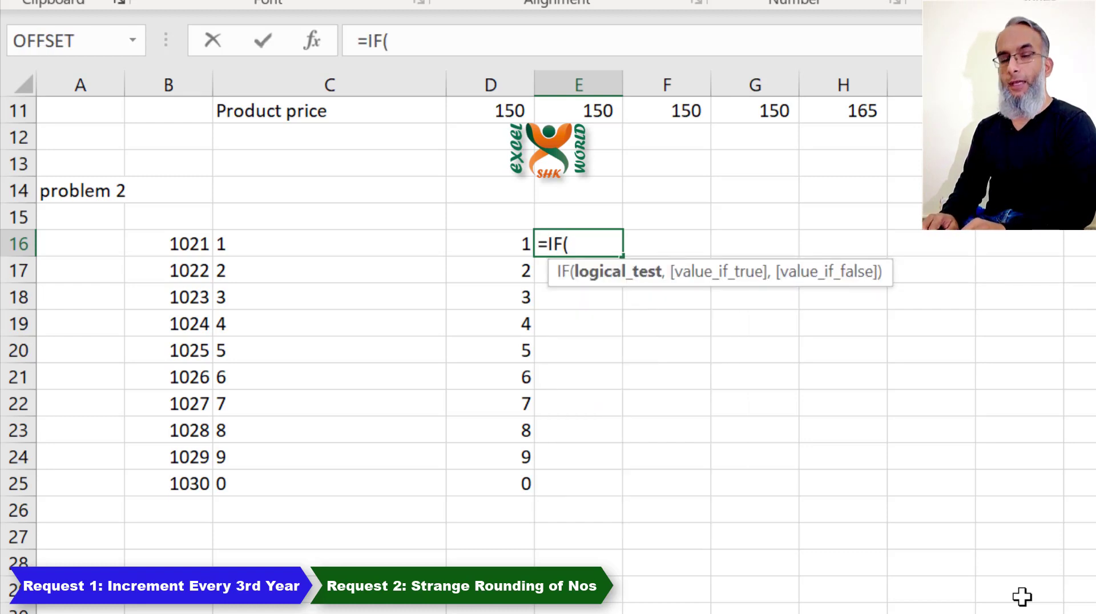
type("or")
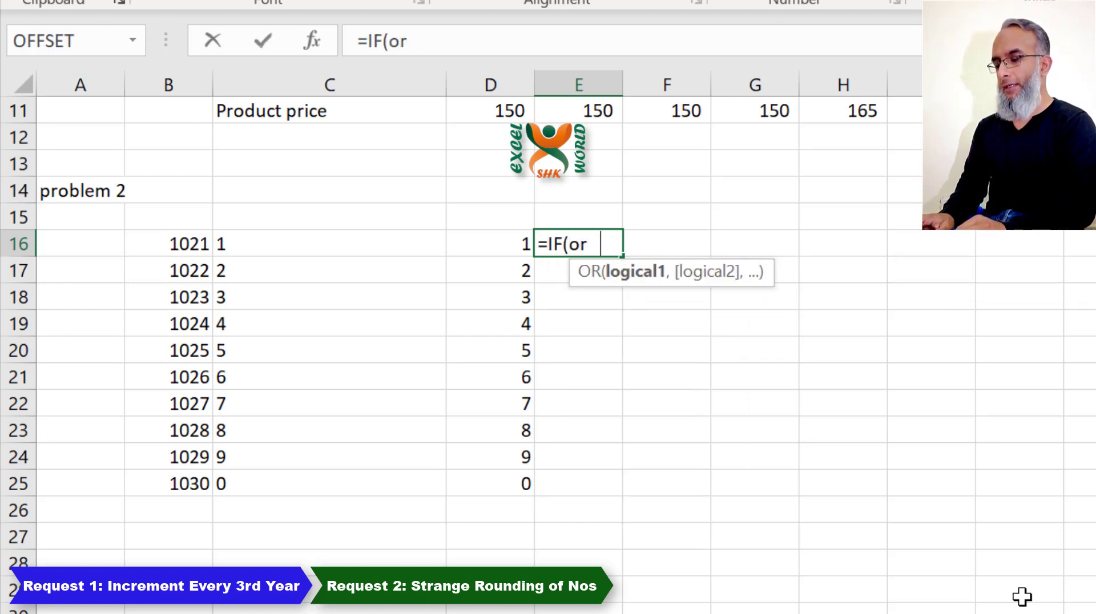
type("OR(")
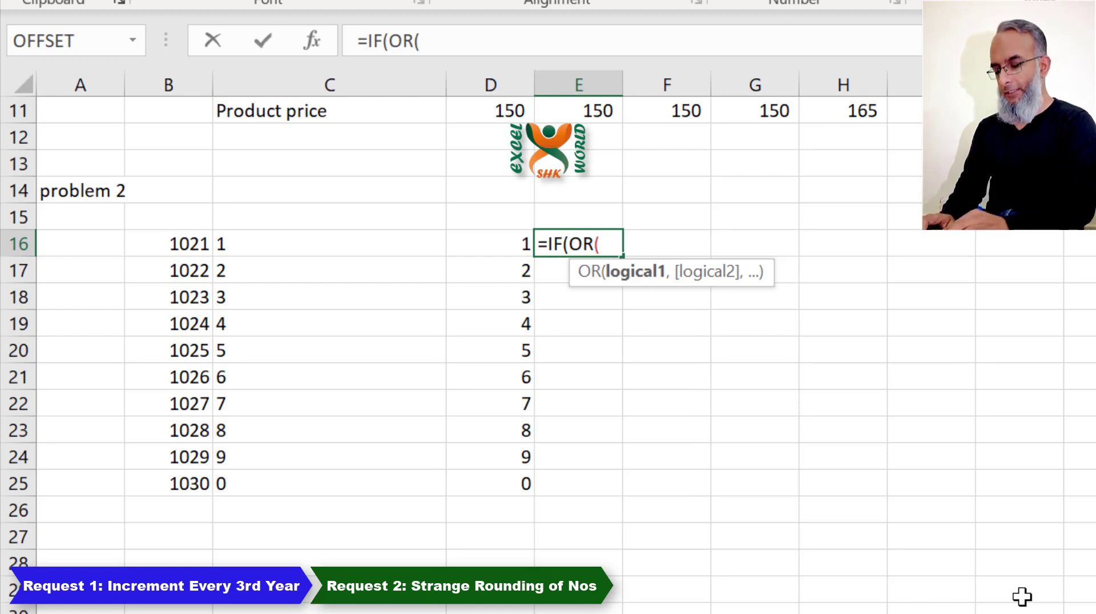
left_click(489, 243)
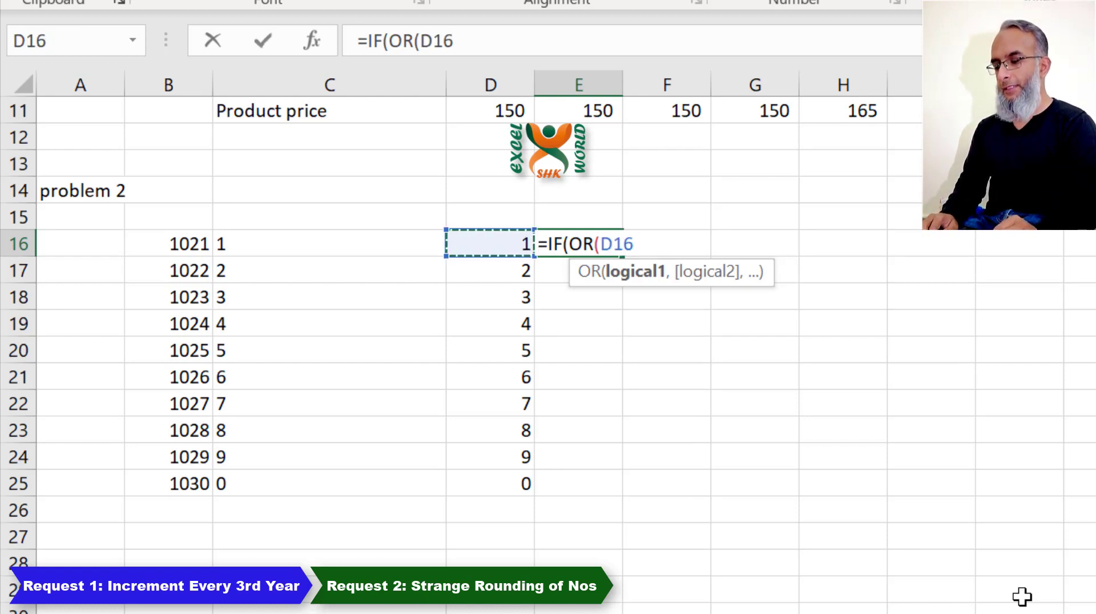
type("=")
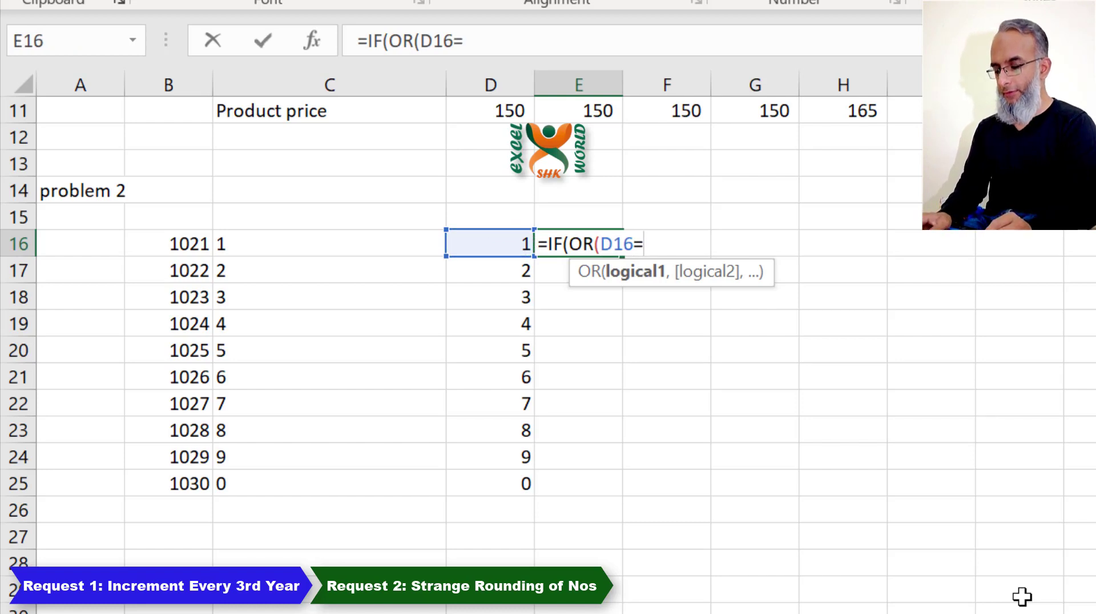
type("3,D16")
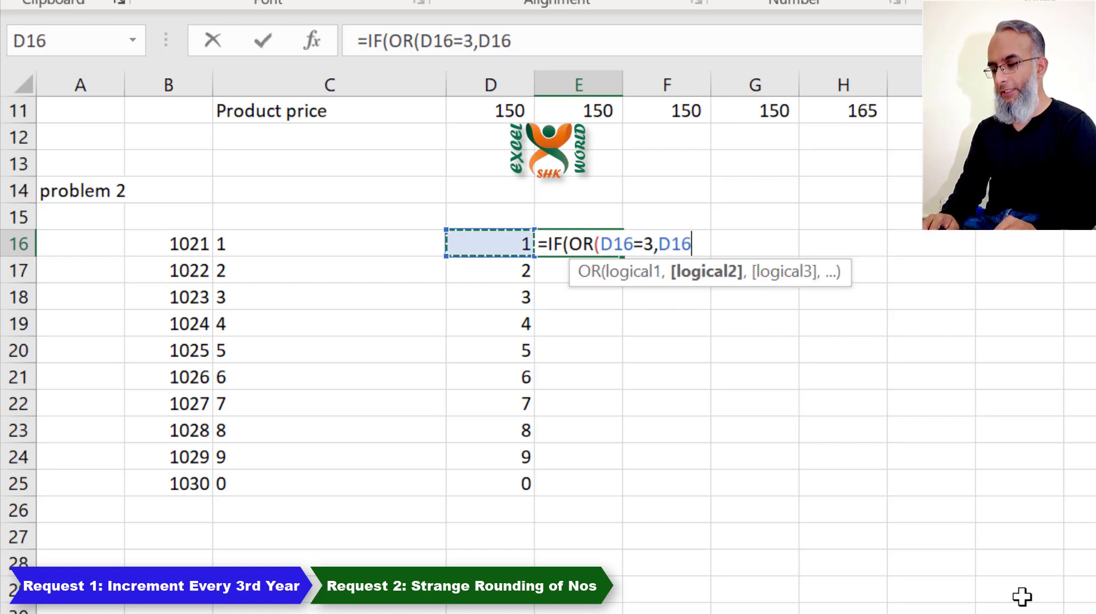
type("=4,D16")
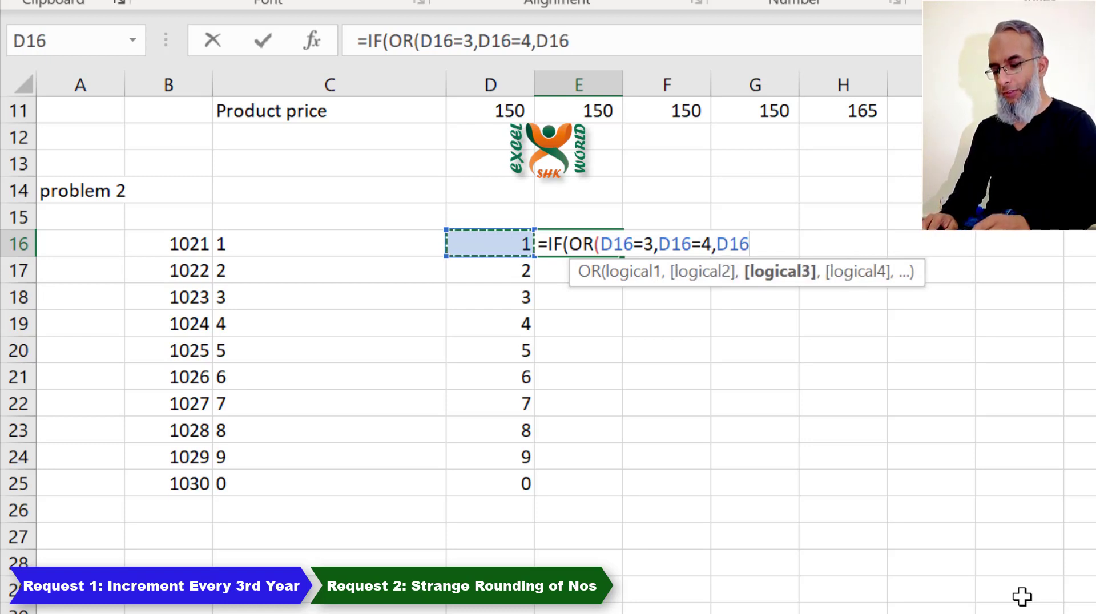
type("=8")
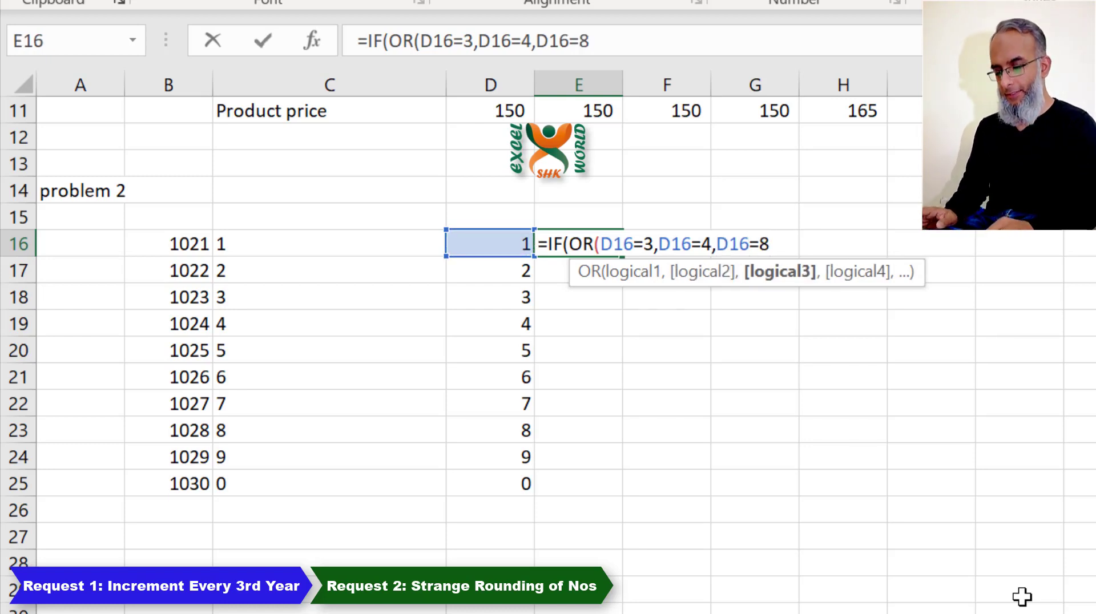
type(",D16=")
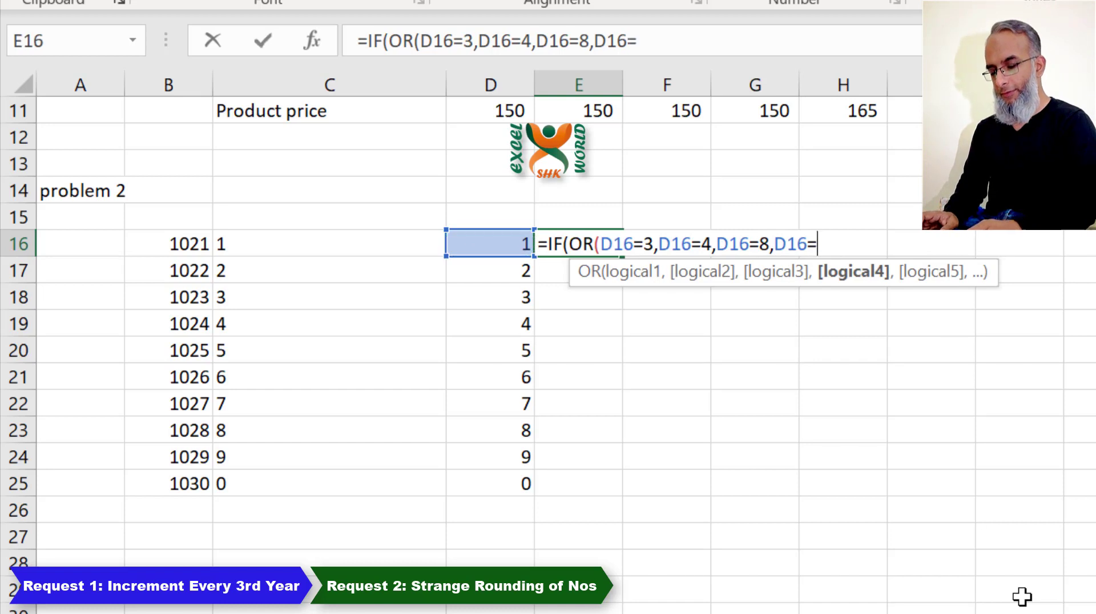
type("9)")
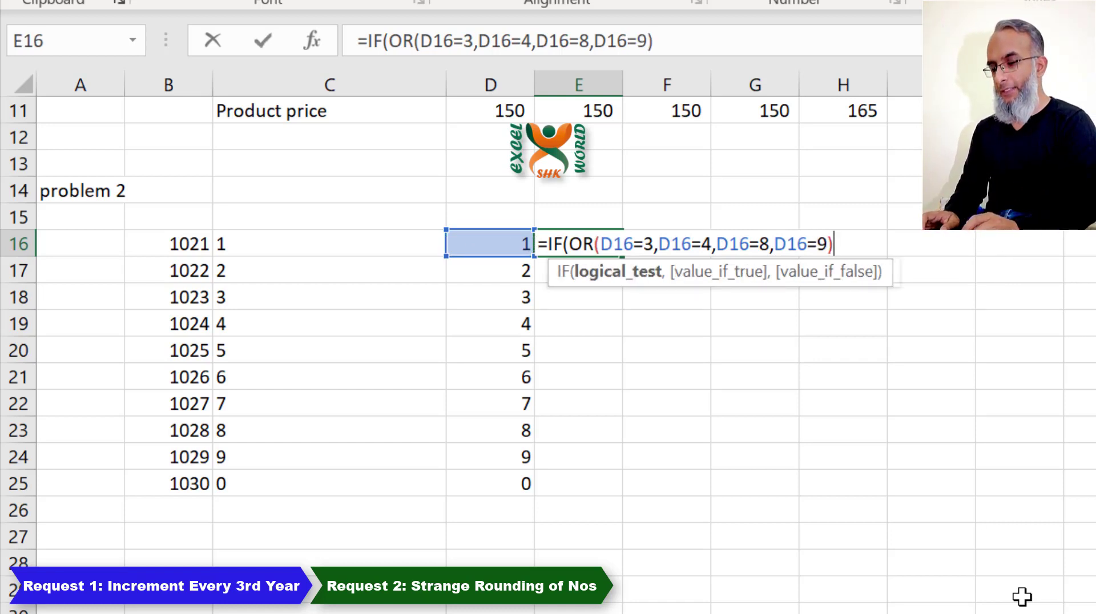
- Complete the IF with CEILING(B16,5) when the test matches, otherwise B16
type(",c")
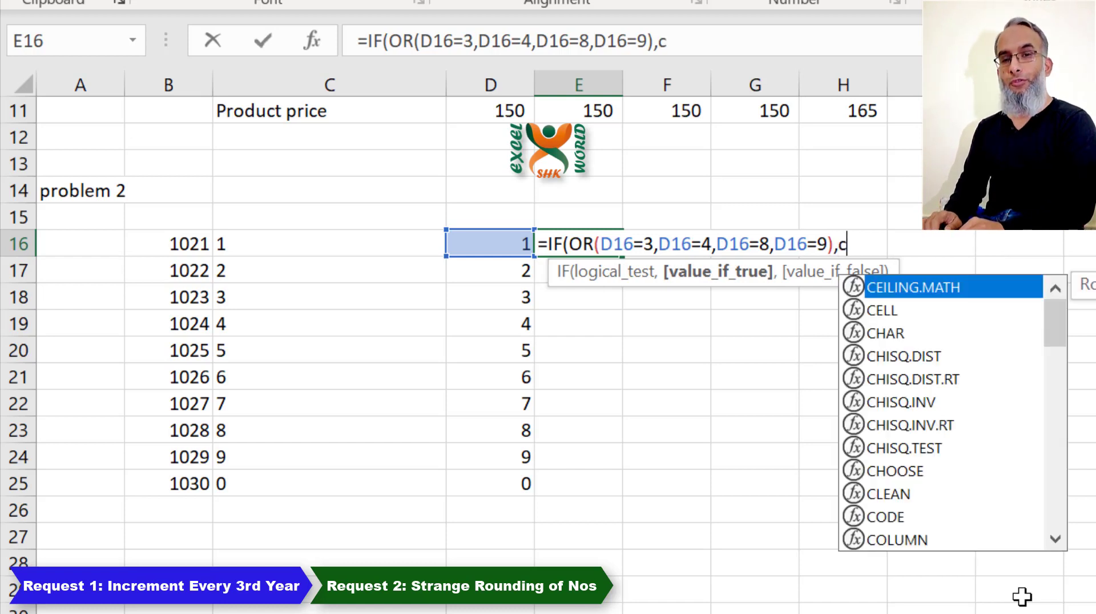
type("eili")
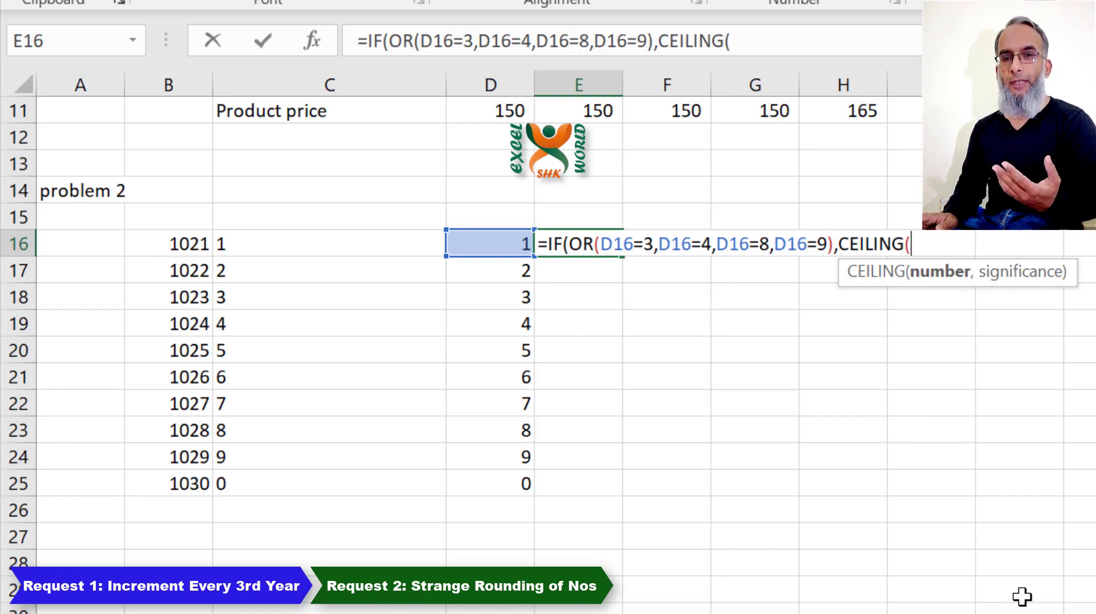
mouse_move(228, 286)
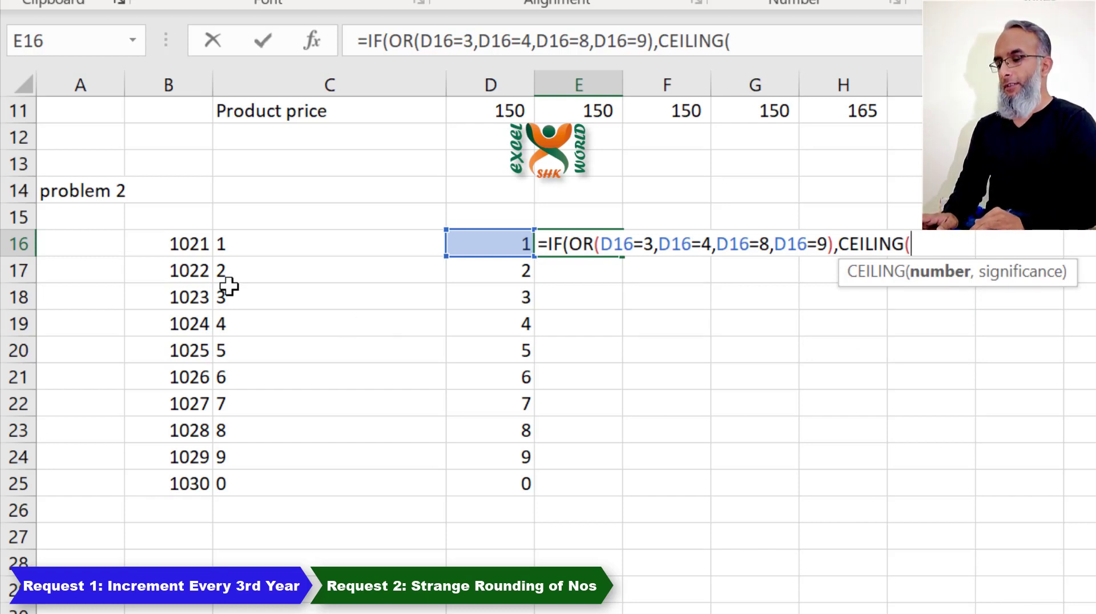
mouse_move(168, 243)
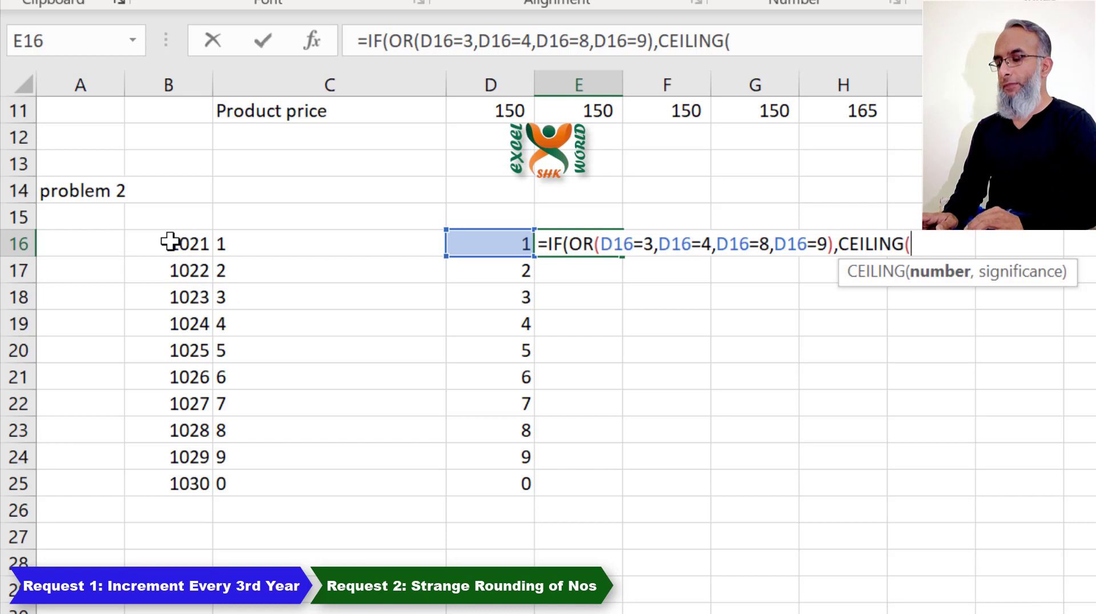
left_click(167, 243)
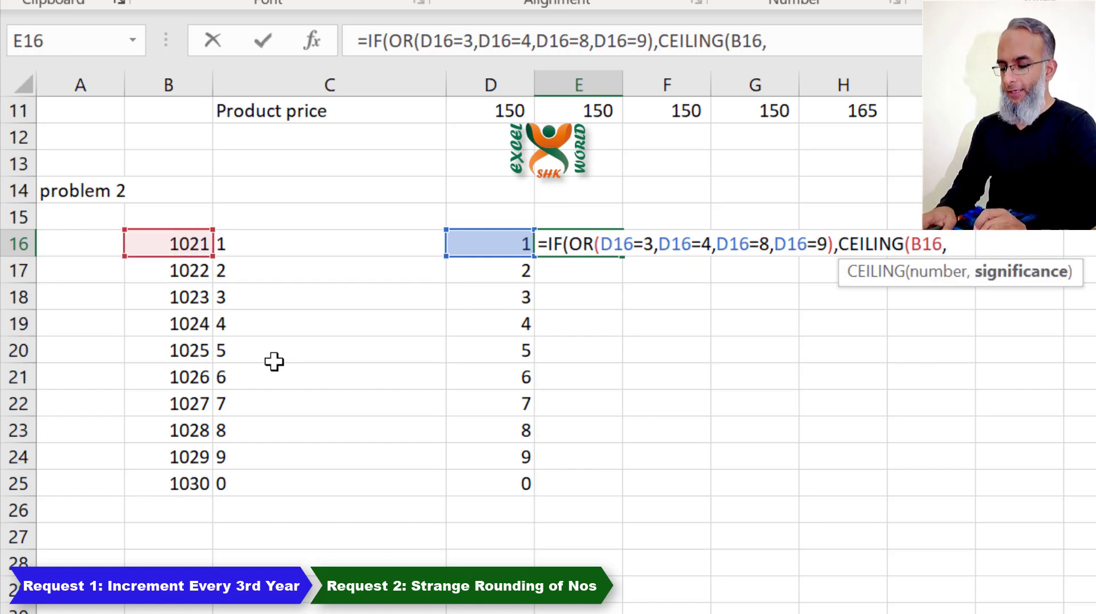
type("5")
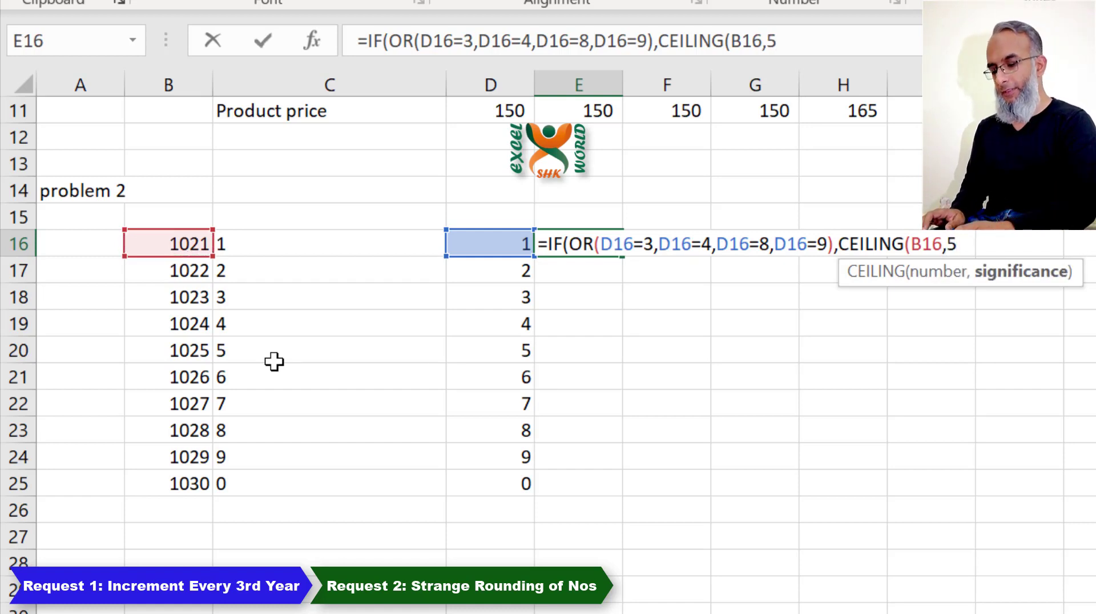
type(",")
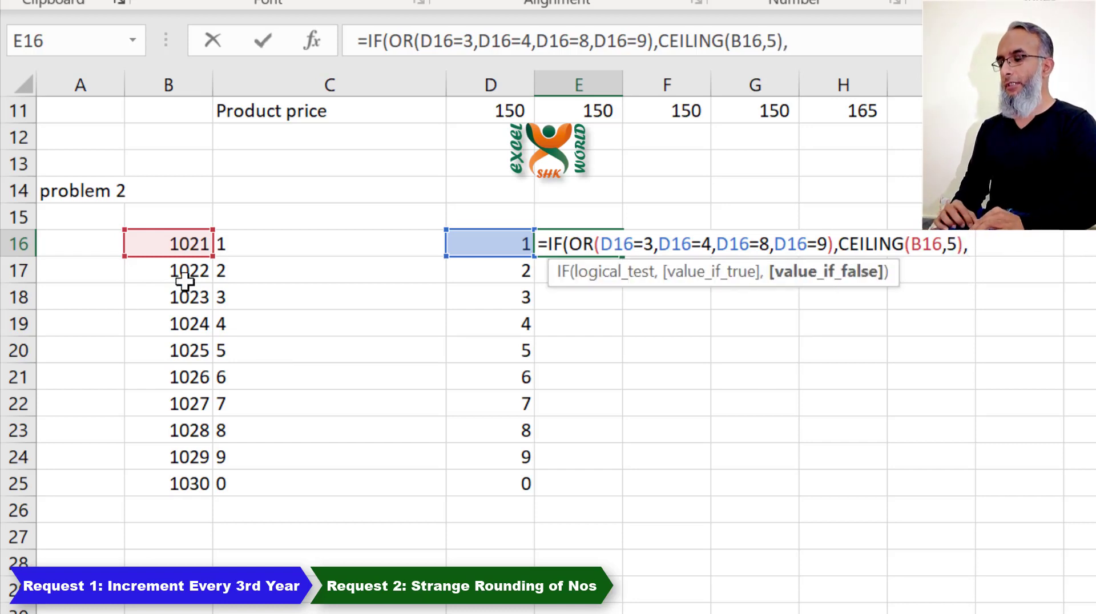
left_click(168, 244)
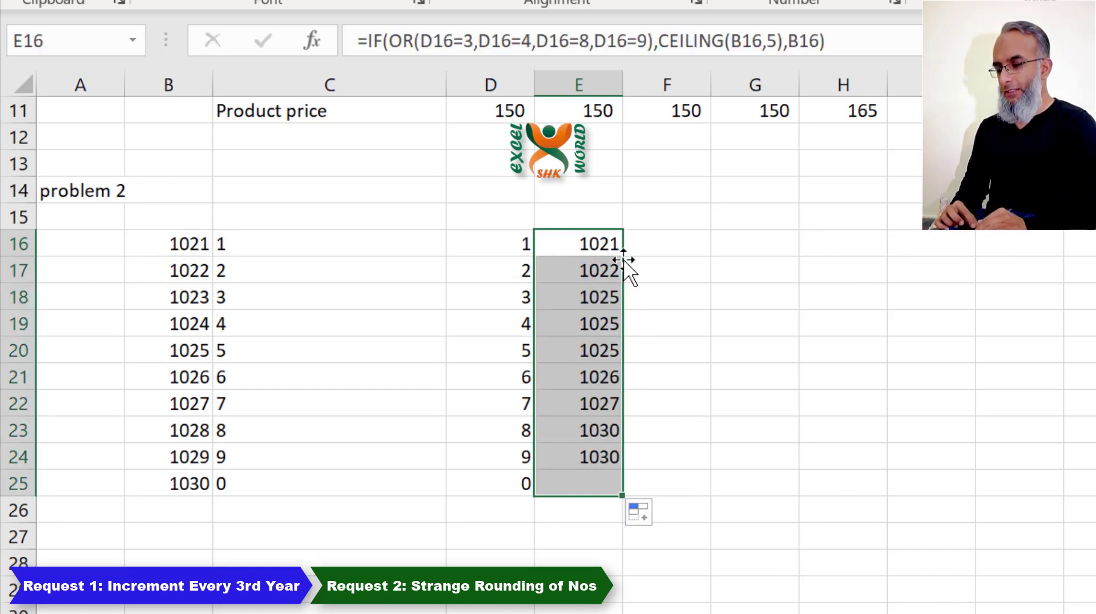
left_click(577, 297)
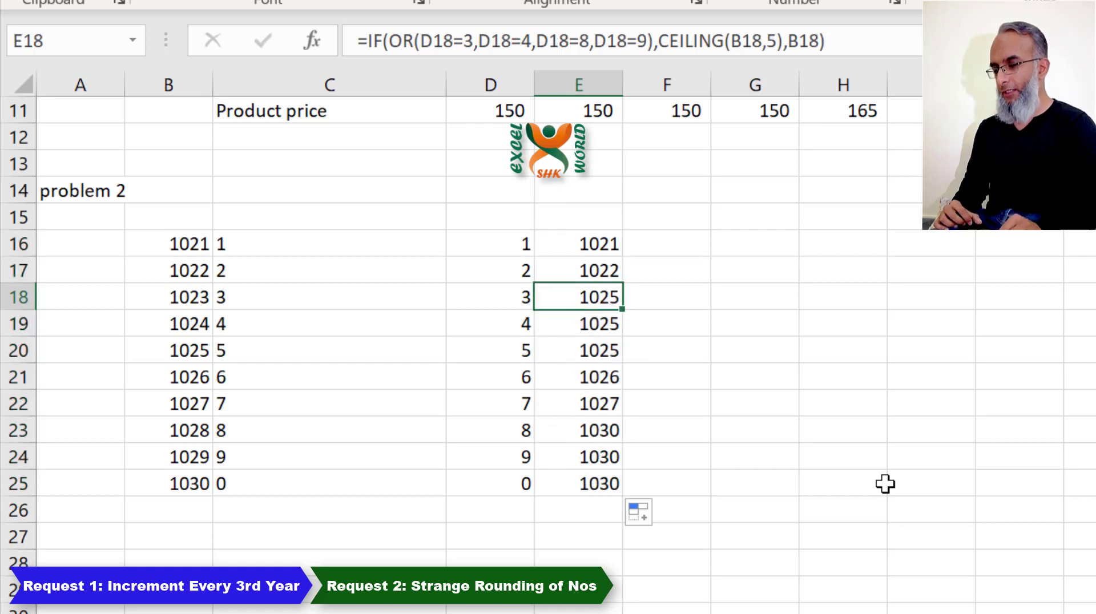
left_click(577, 243)
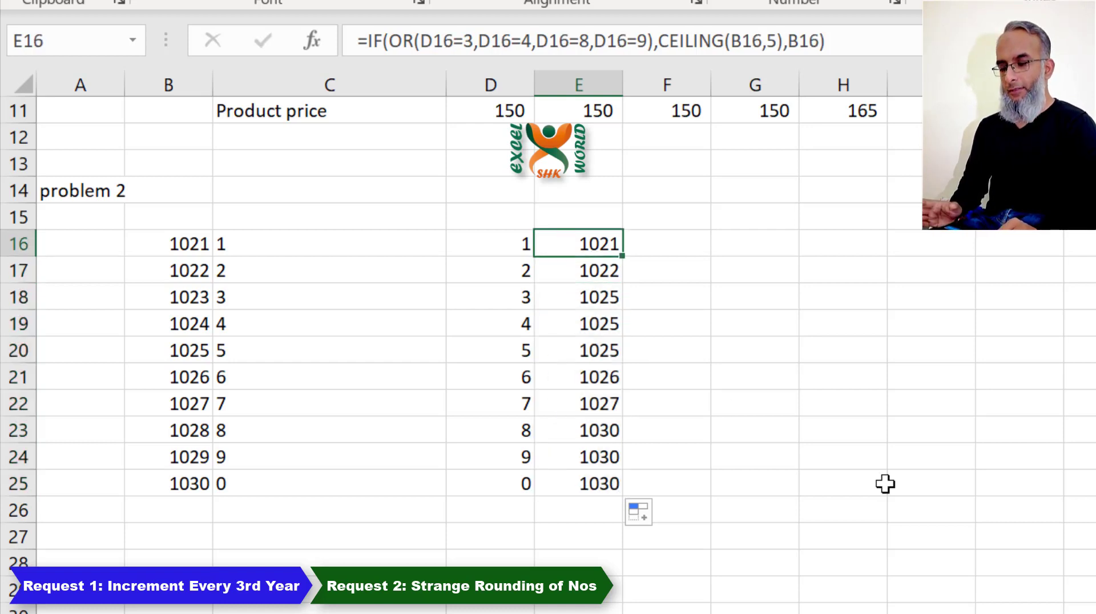
left_click(576, 297)
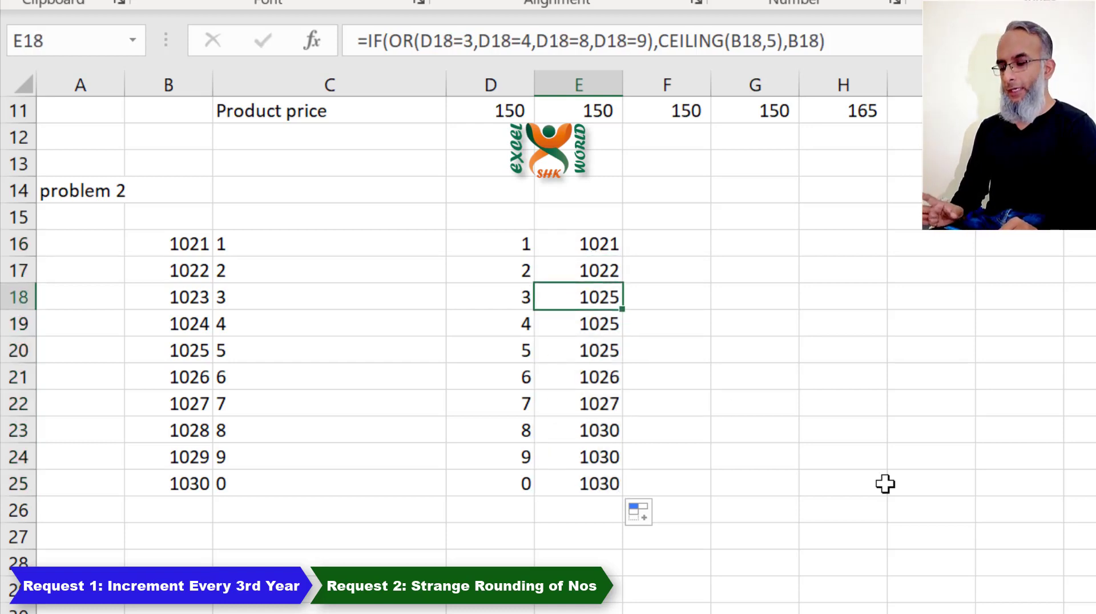
key("Return")
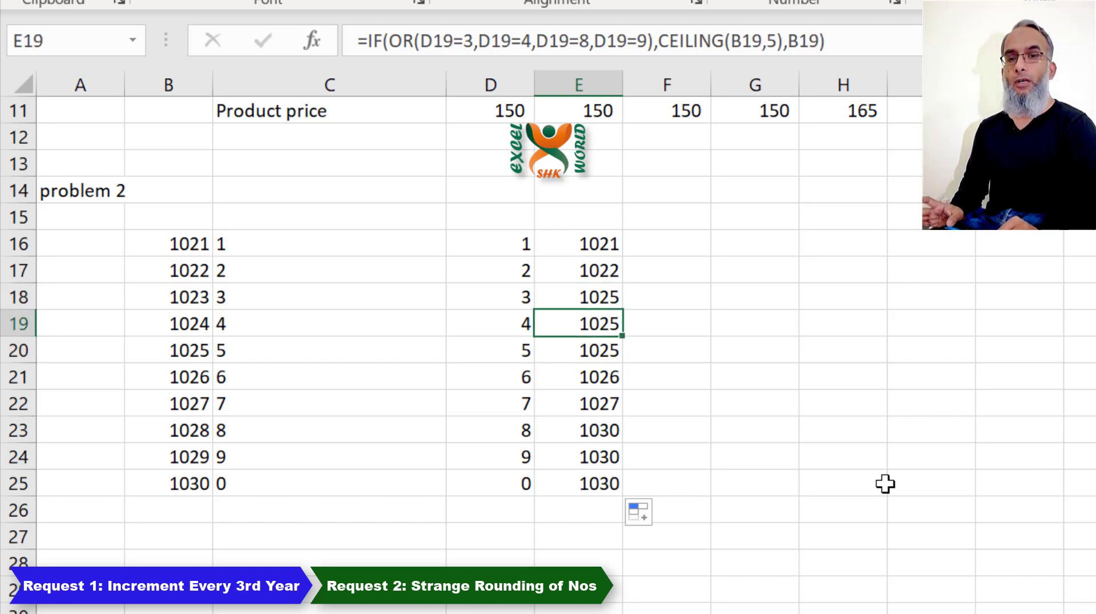
left_click(576, 403)
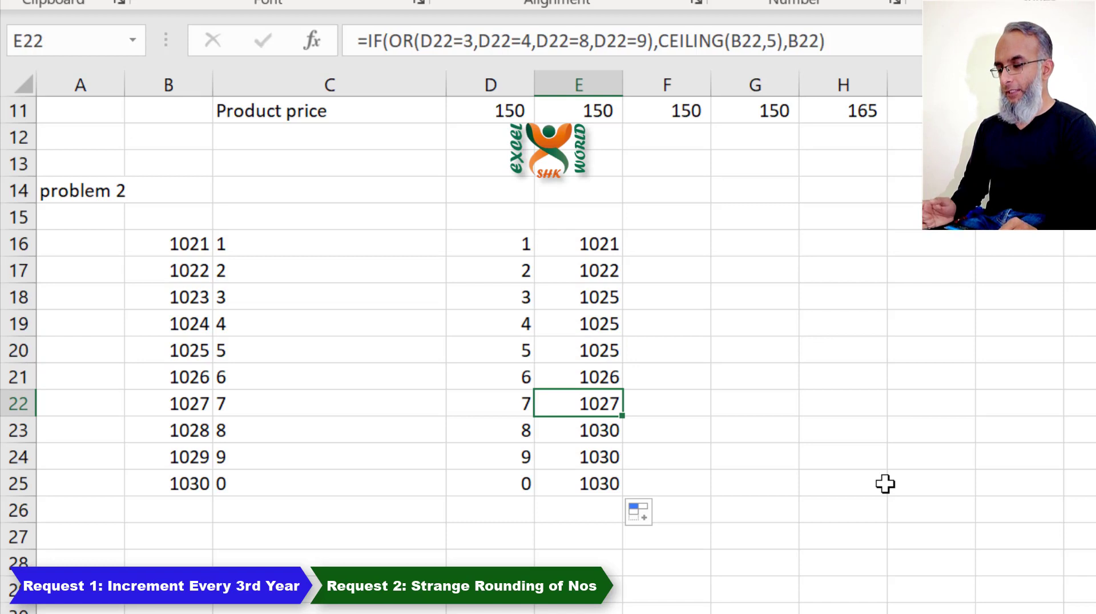